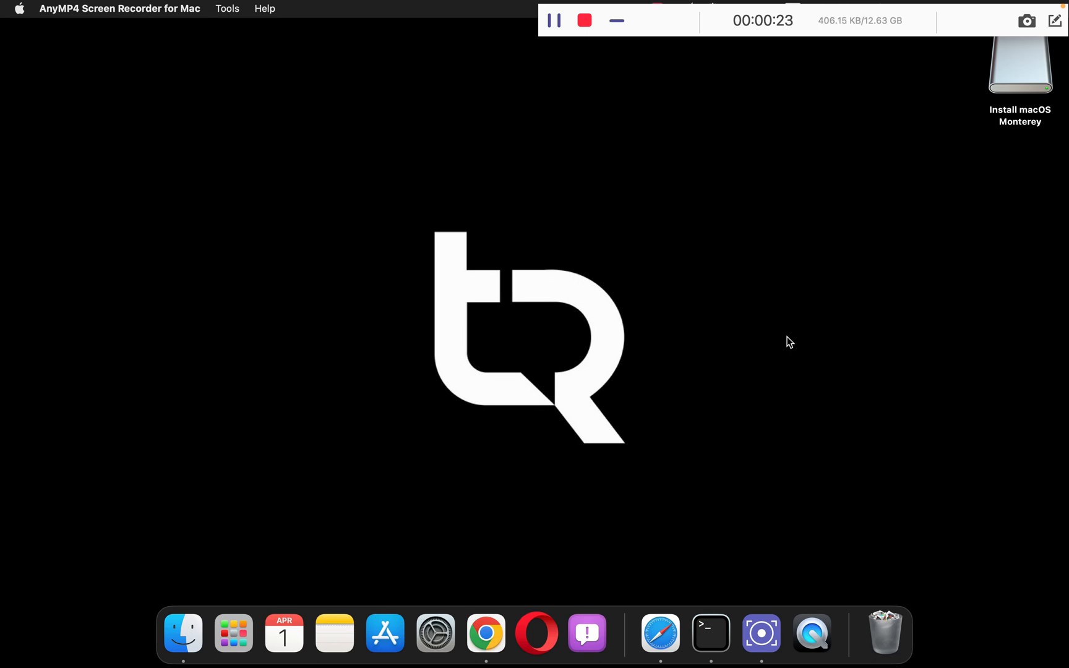
mouse_move(233, 634)
text(s)
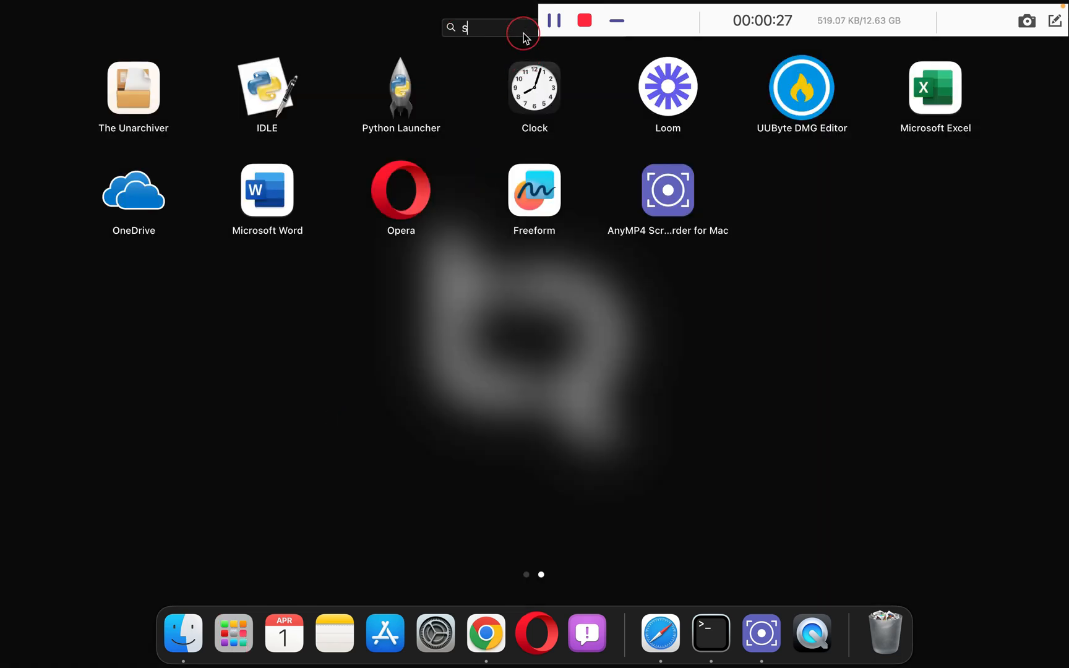
Step: Launch Safari from the Launchpad search results so its Start Page appears
click(658, 634)
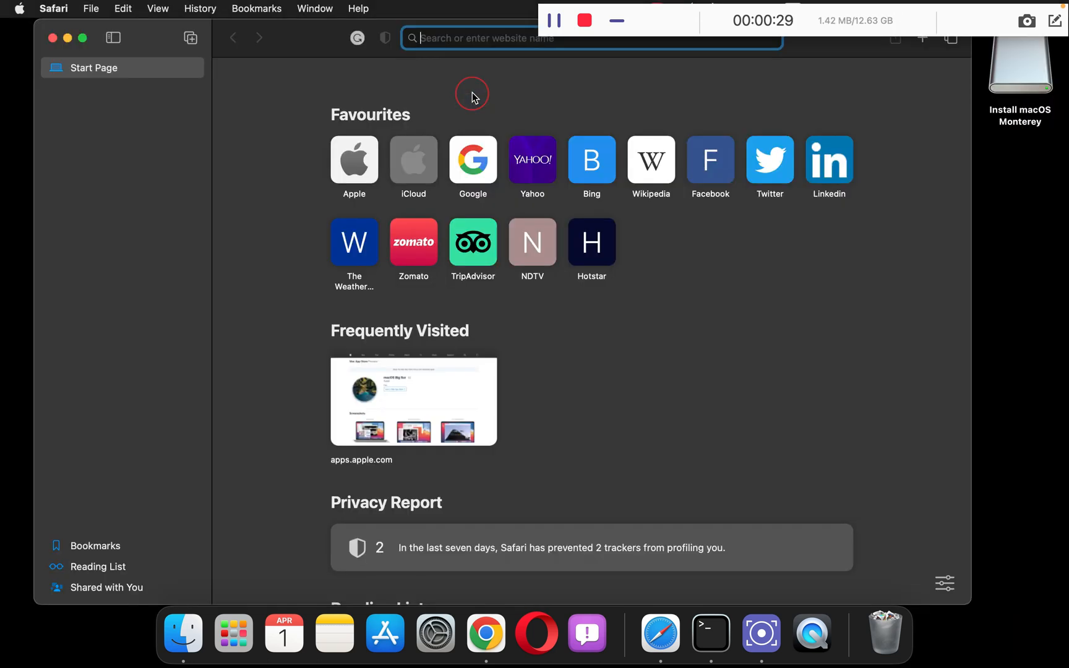
mouse_move(510, 99)
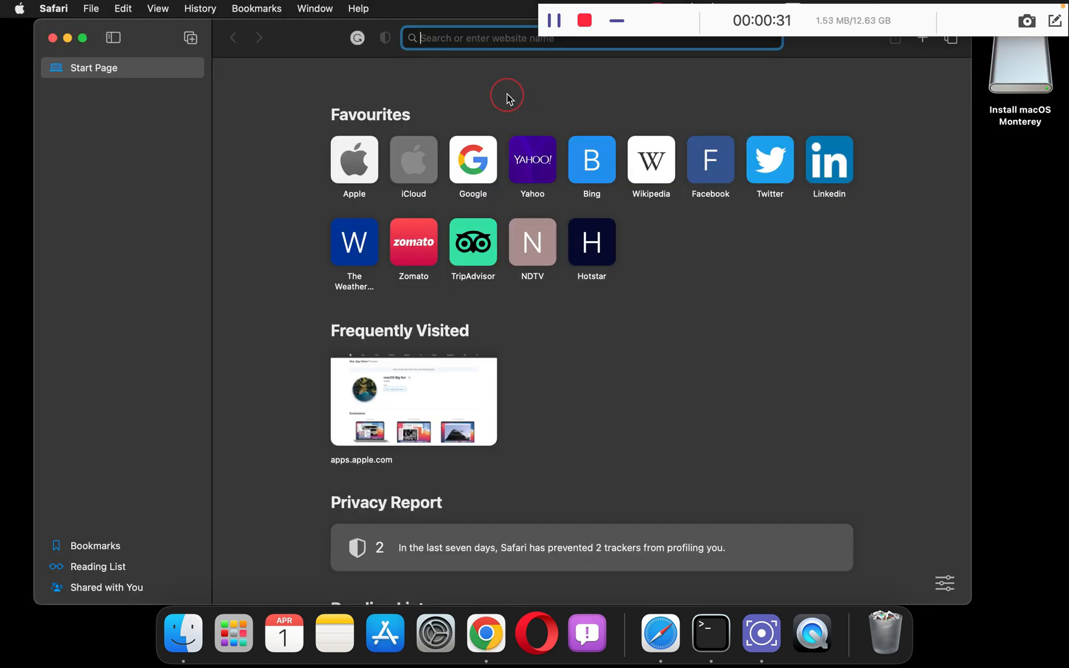
mouse_move(536, 633)
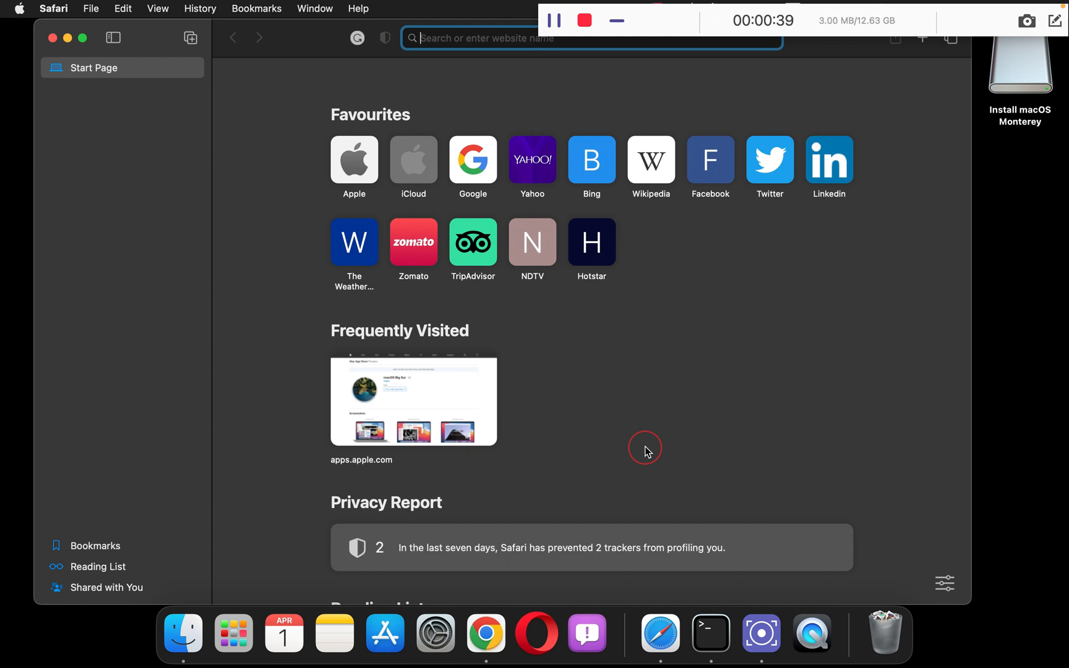
mouse_move(249, 222)
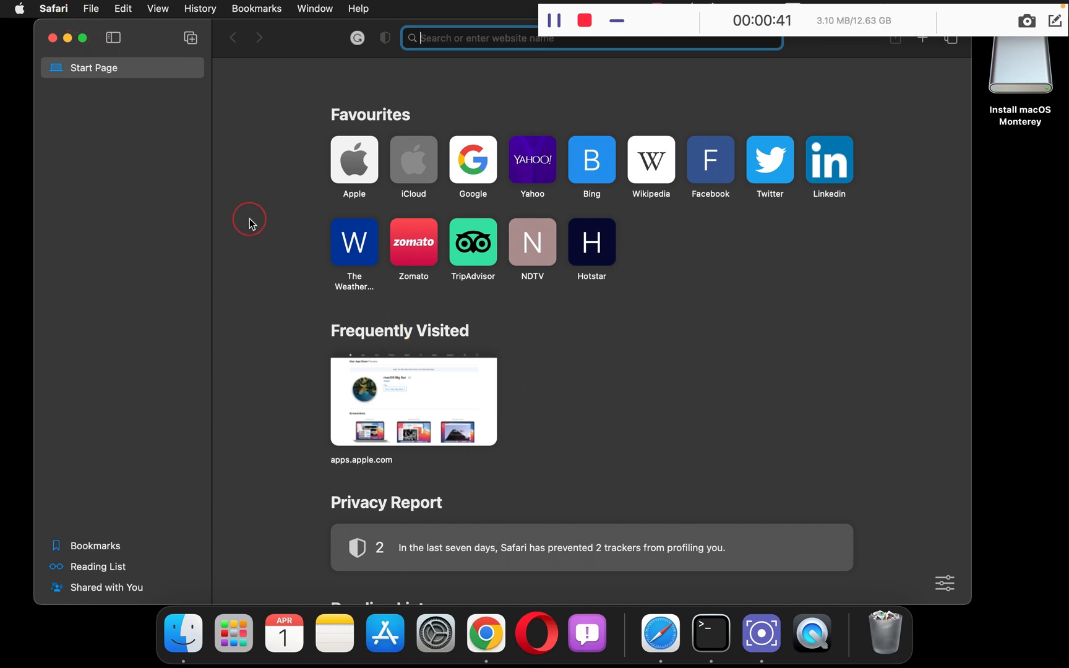
Step: Search 'download macos monterey' and follow the macOS Monterey Mac App Store result
text(dow)
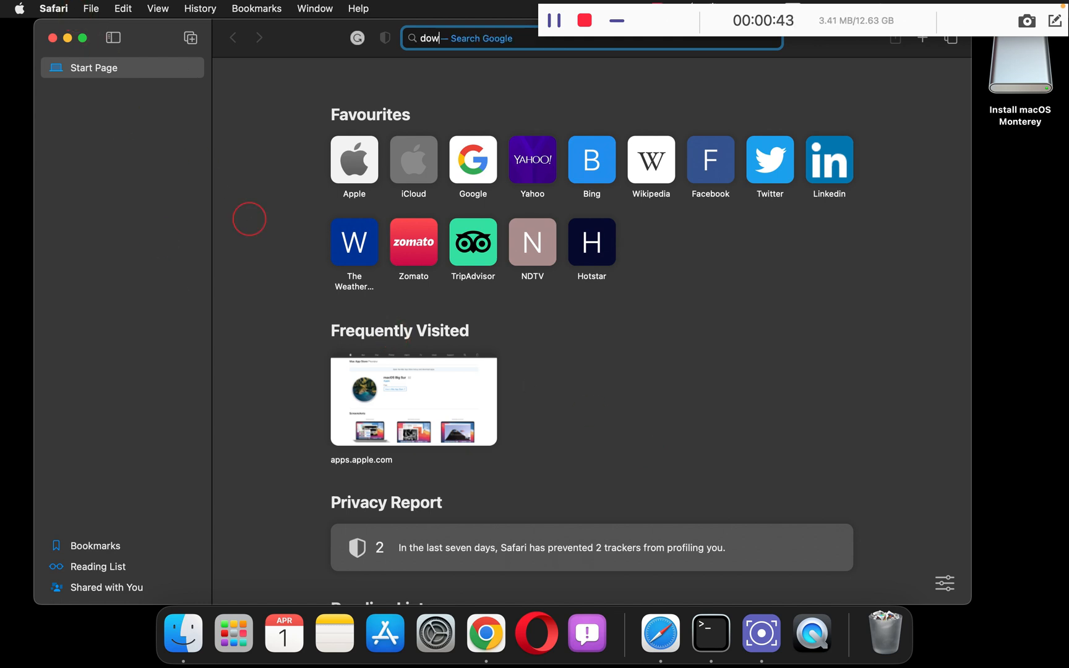
text(nload macos m)
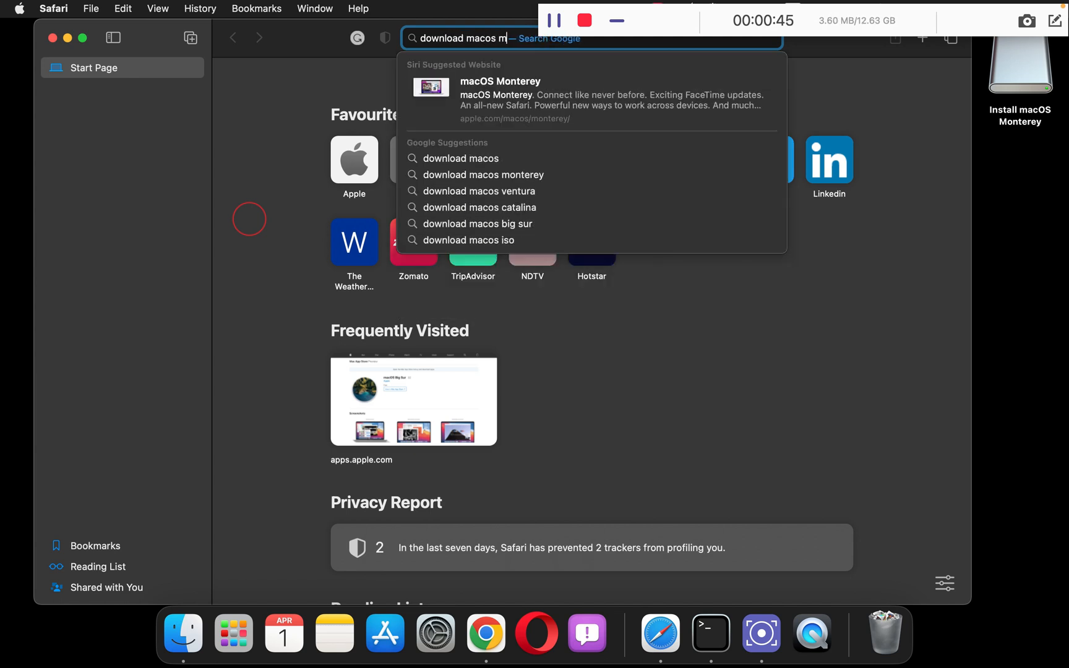
text(onterey)
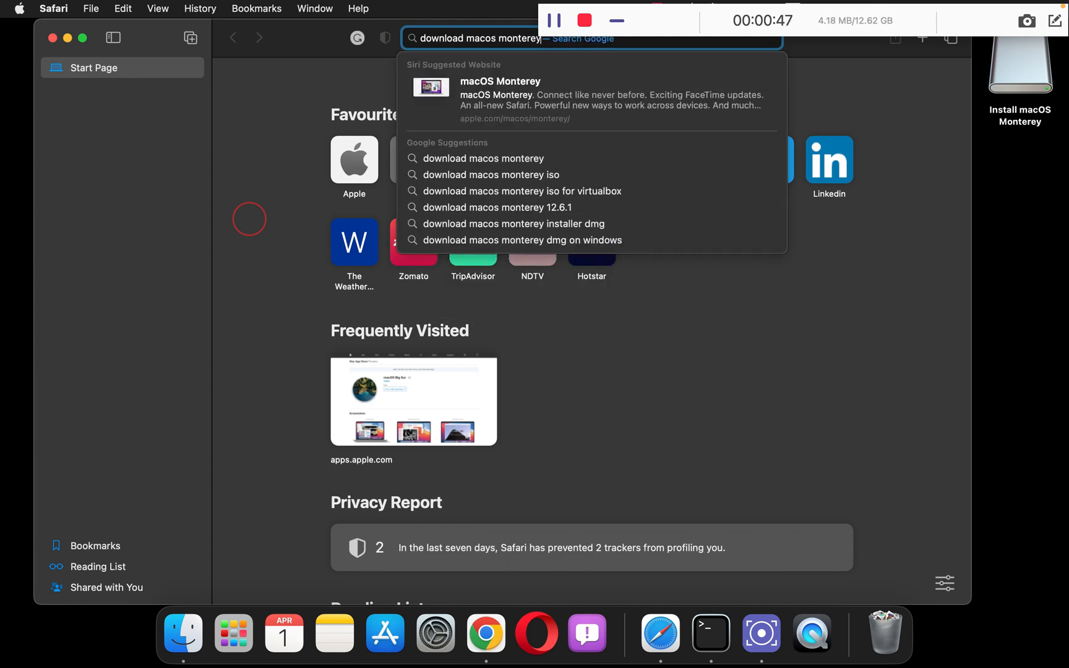
key(Return)
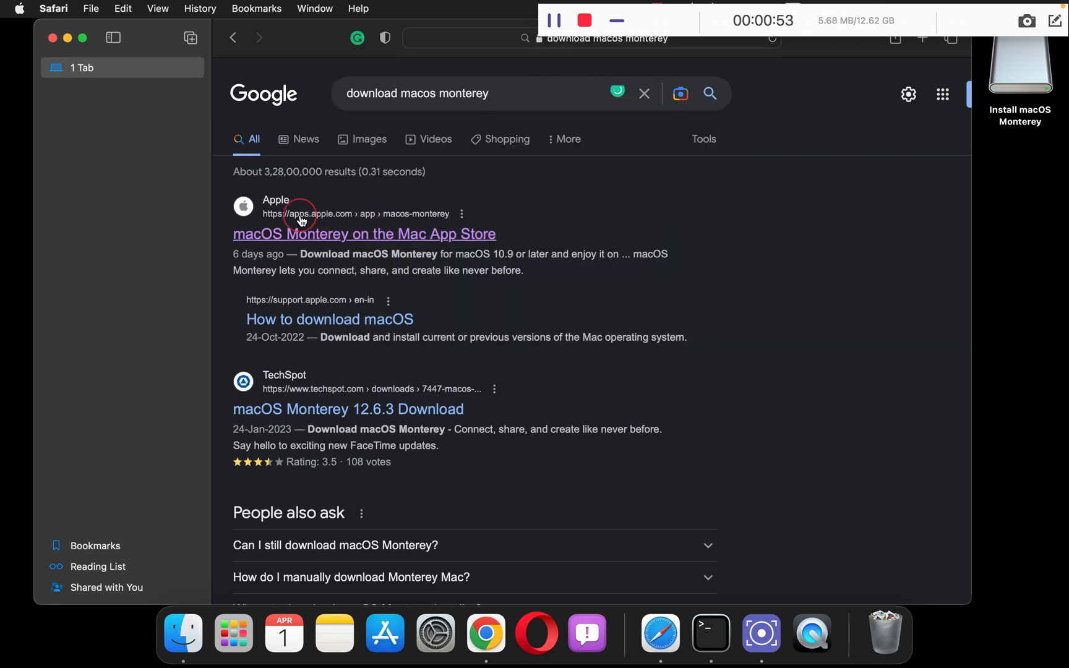
click(364, 234)
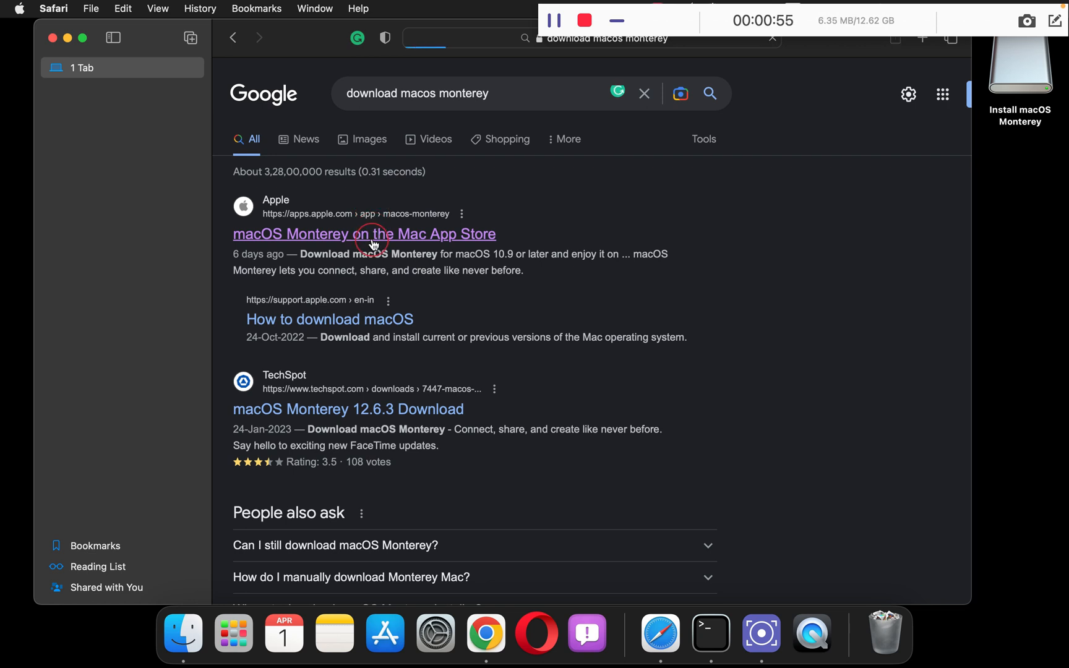
click(364, 234)
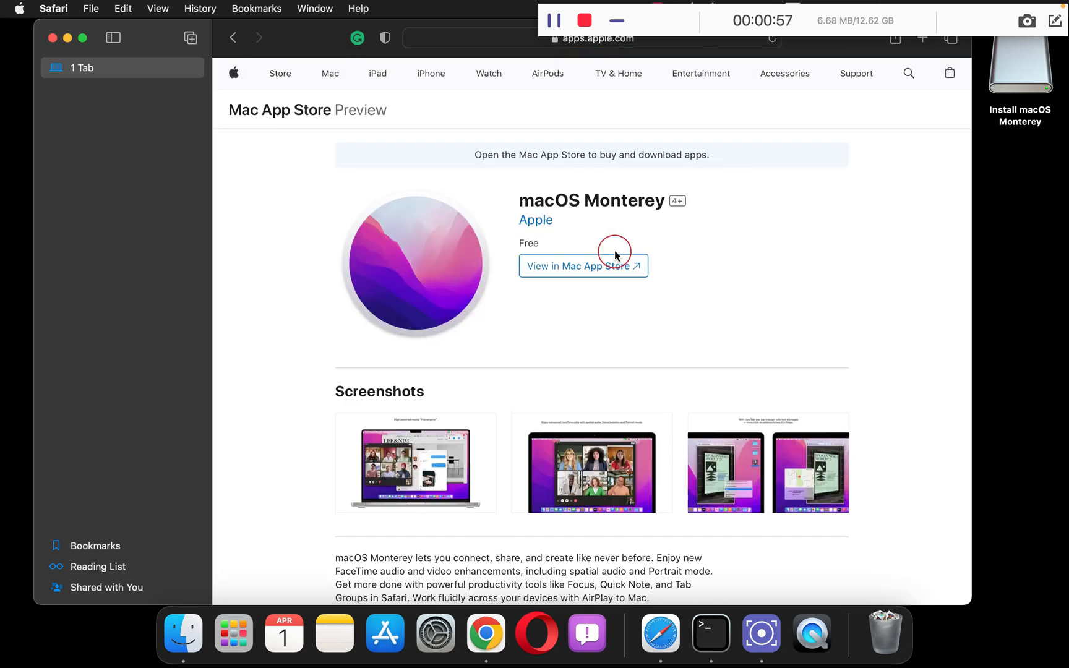
Step: View the macOS Monterey listing in the App Store, then close the store window
click(577, 265)
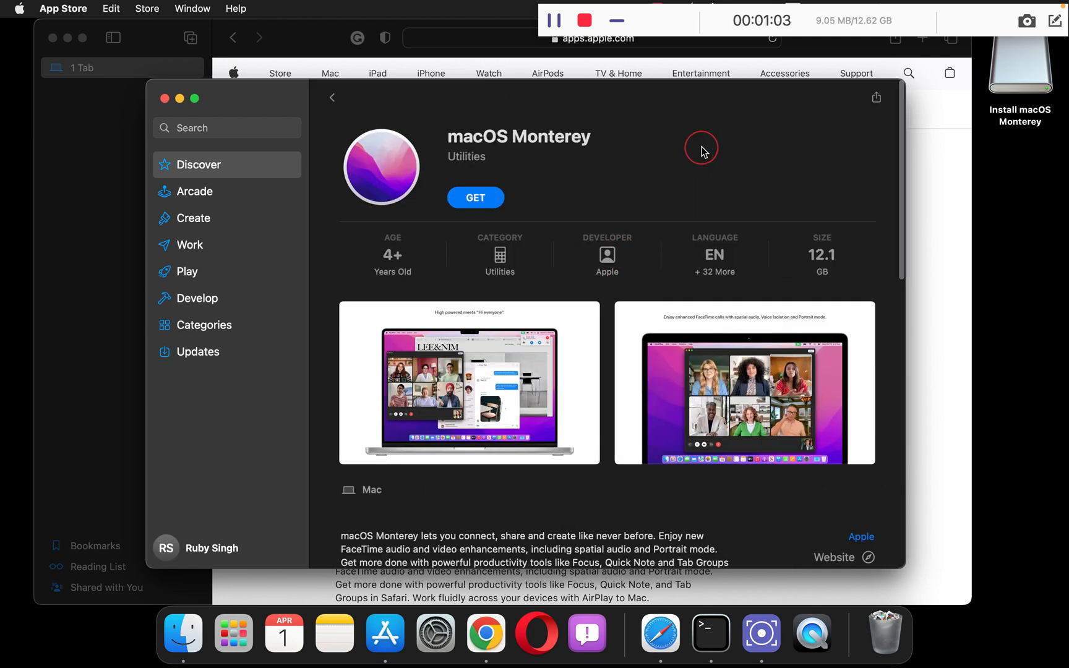
mouse_move(673, 531)
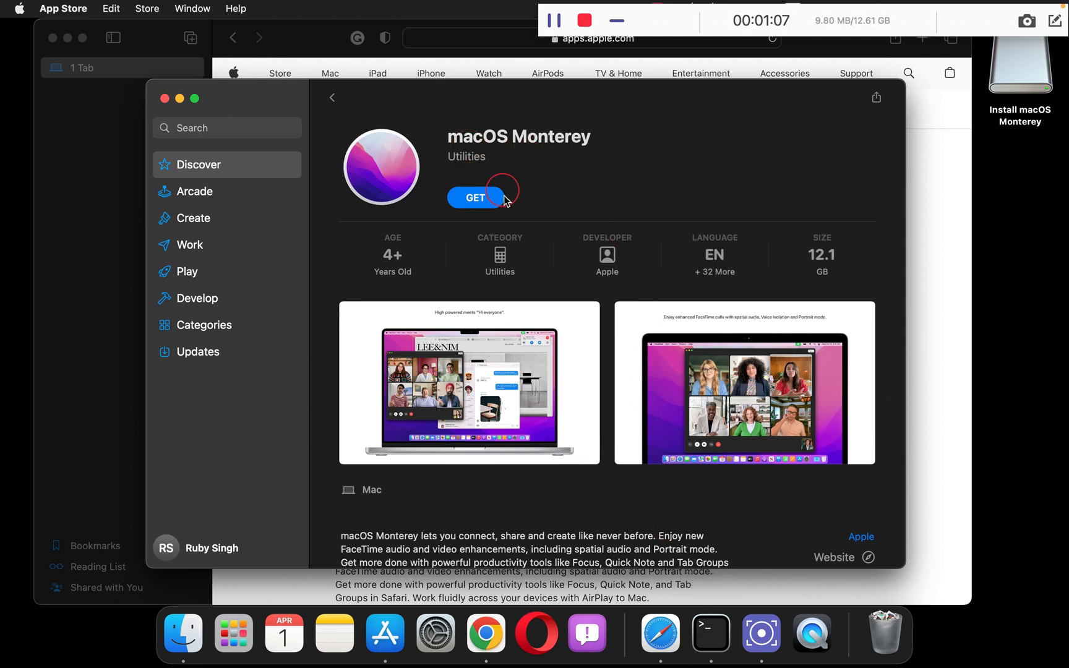
mouse_move(564, 198)
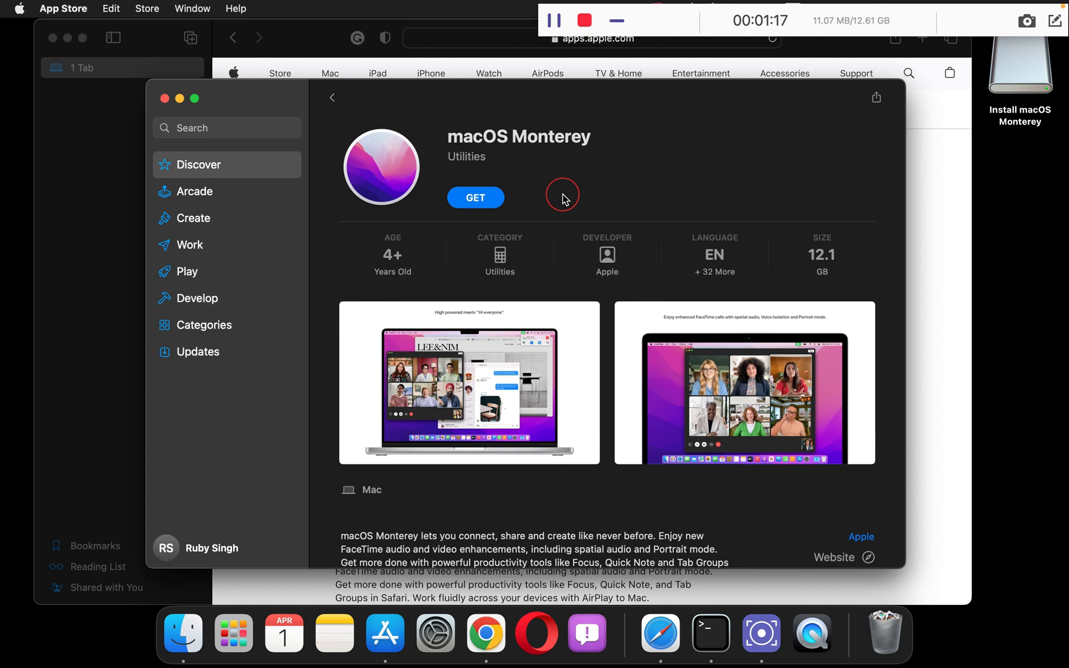
mouse_move(179, 120)
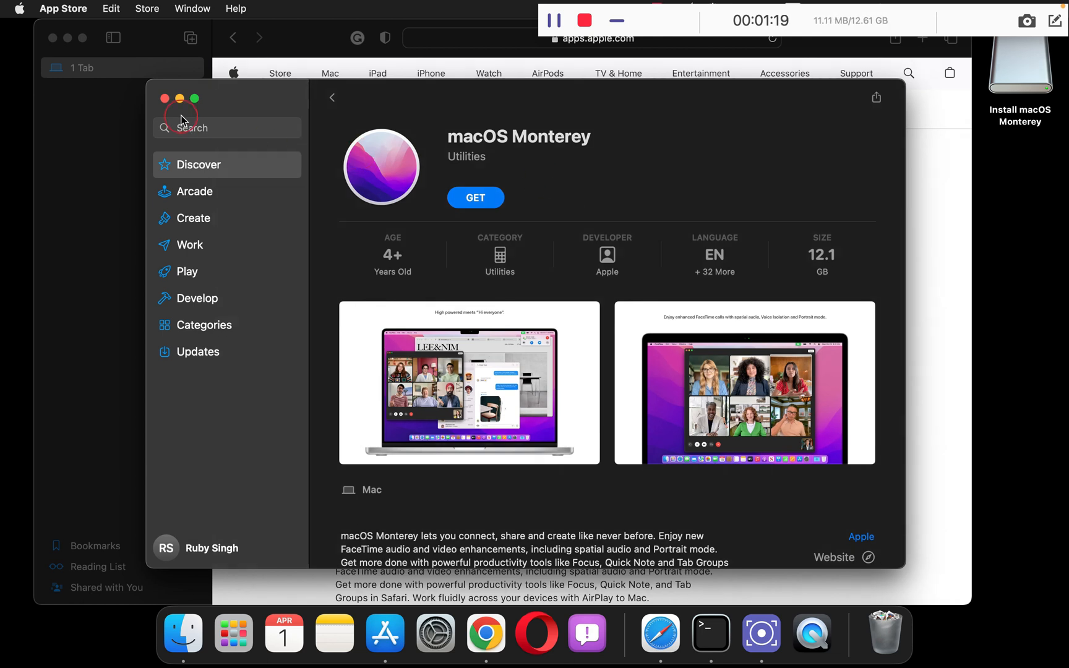
click(164, 98)
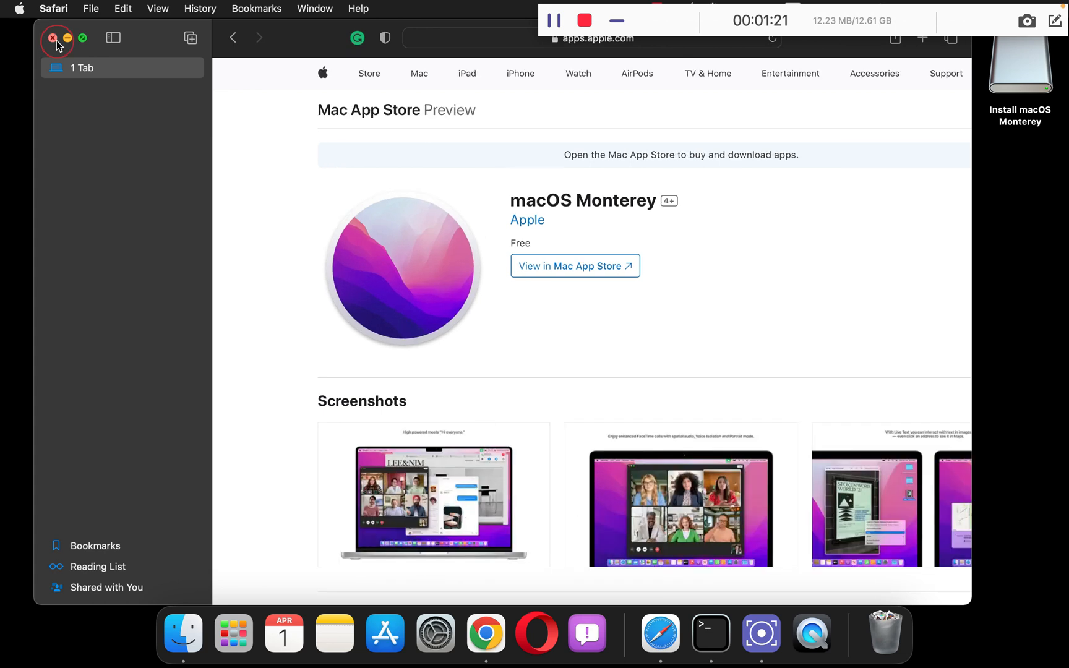
Step: Close Safari and locate Install macOS Monterey in Finder's Applications folder
click(52, 37)
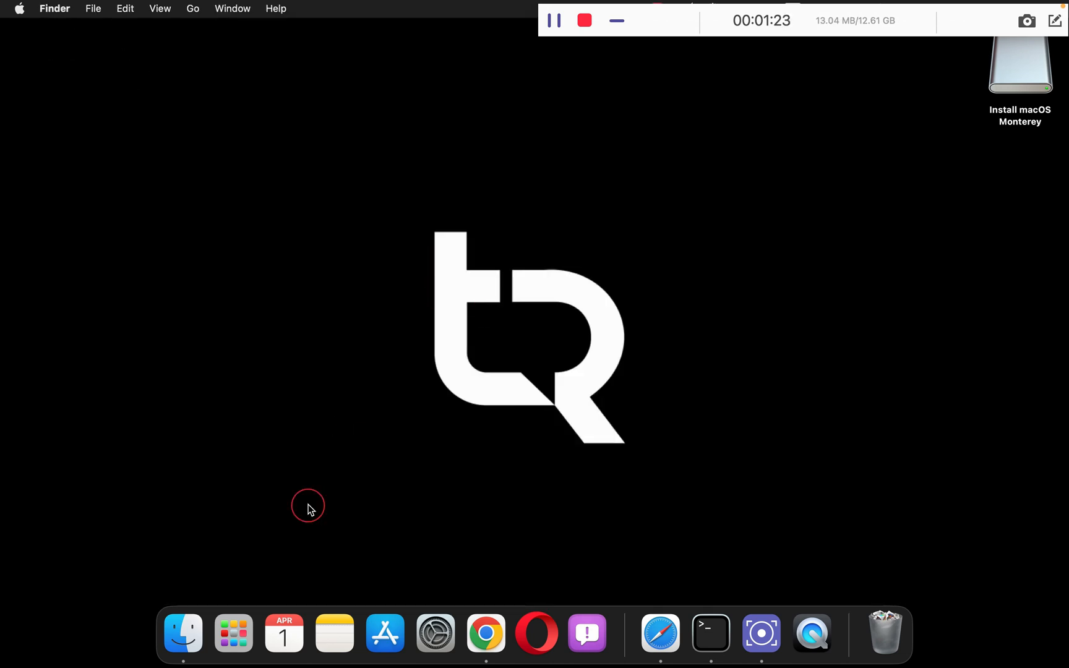
mouse_move(245, 600)
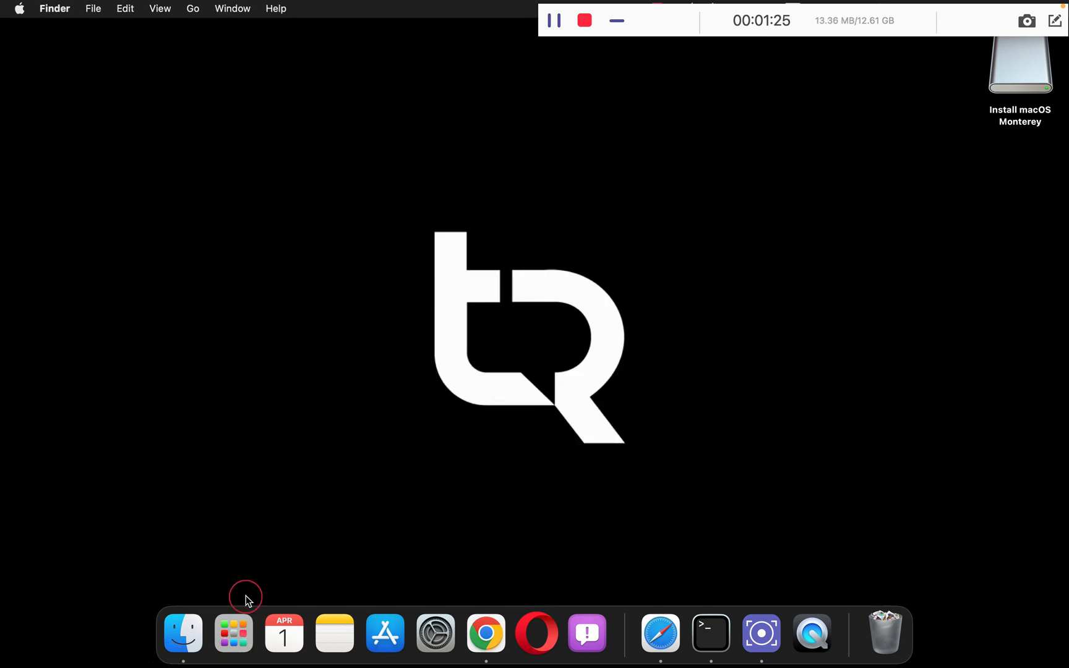
click(182, 634)
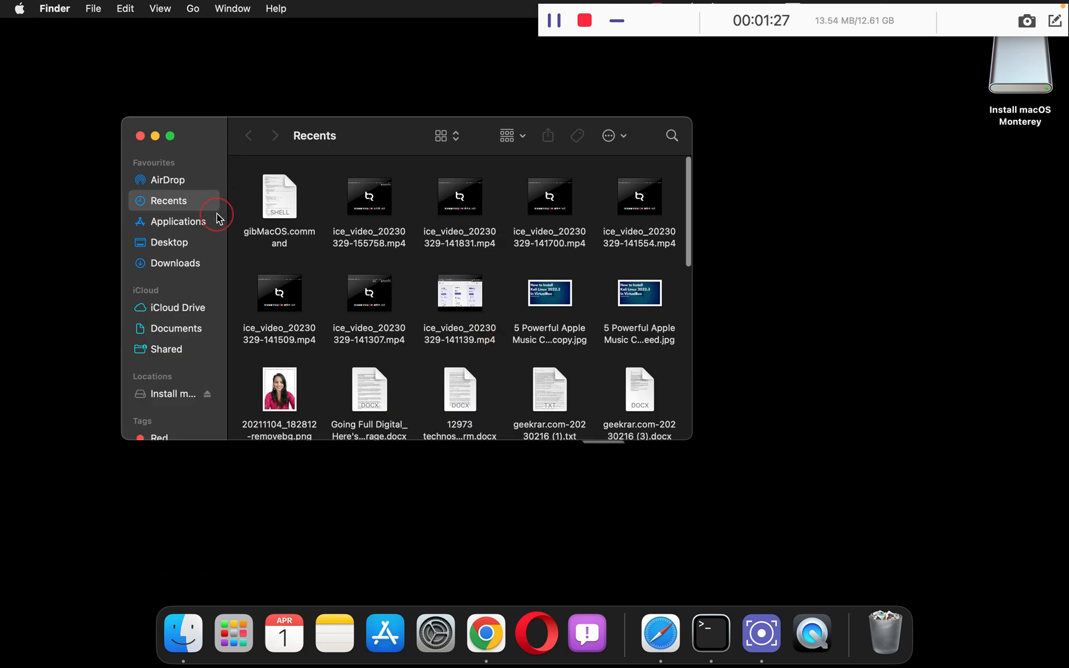
click(178, 221)
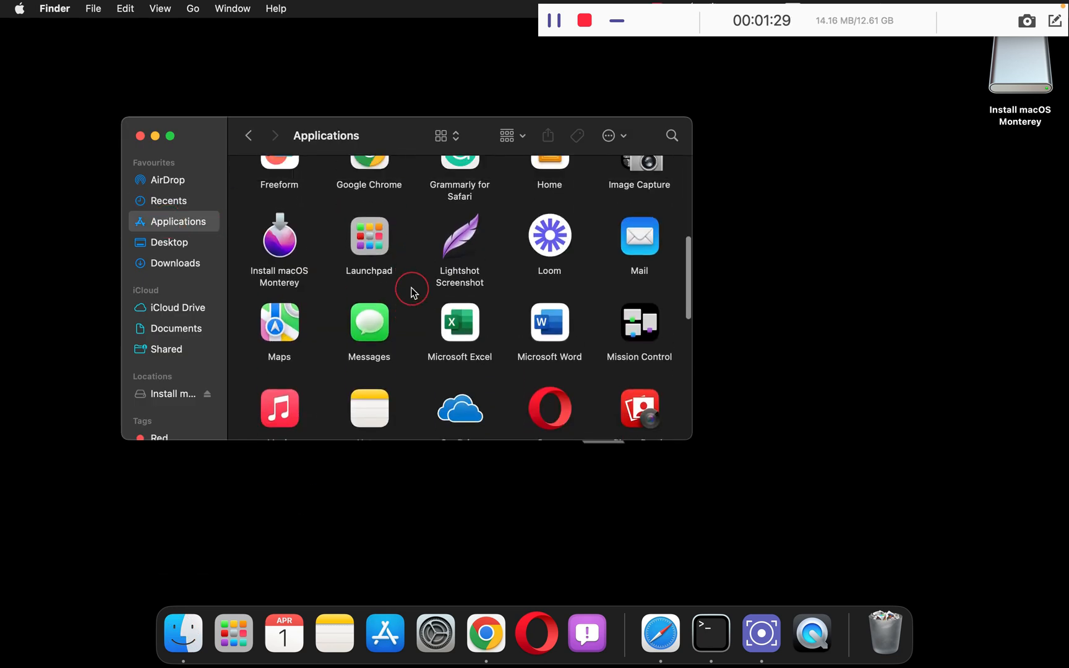
click(278, 244)
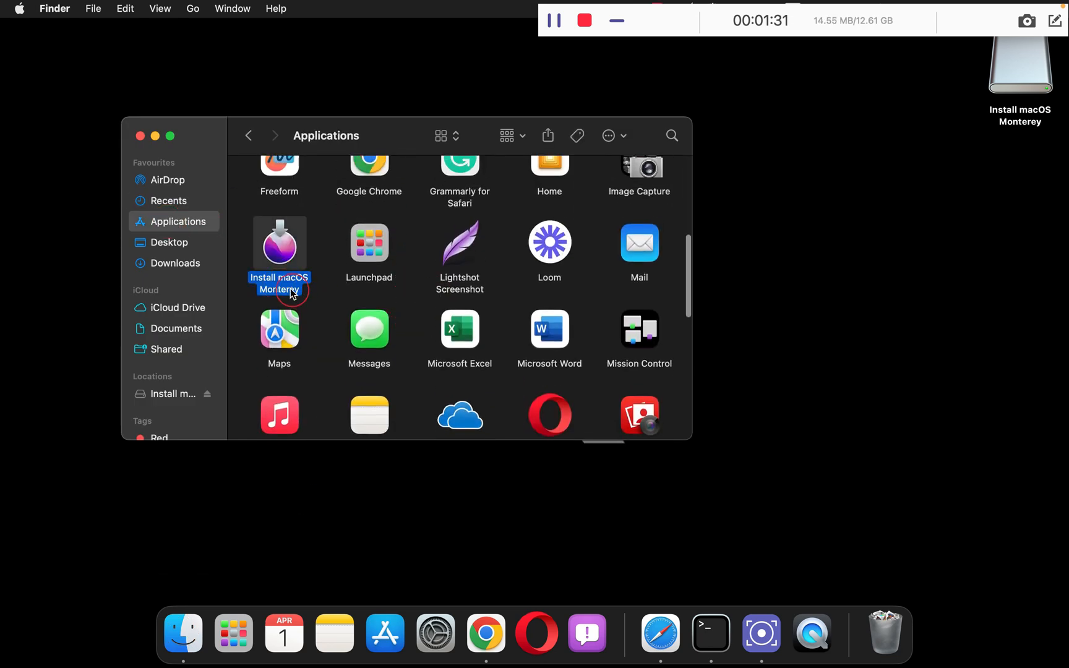
mouse_move(296, 266)
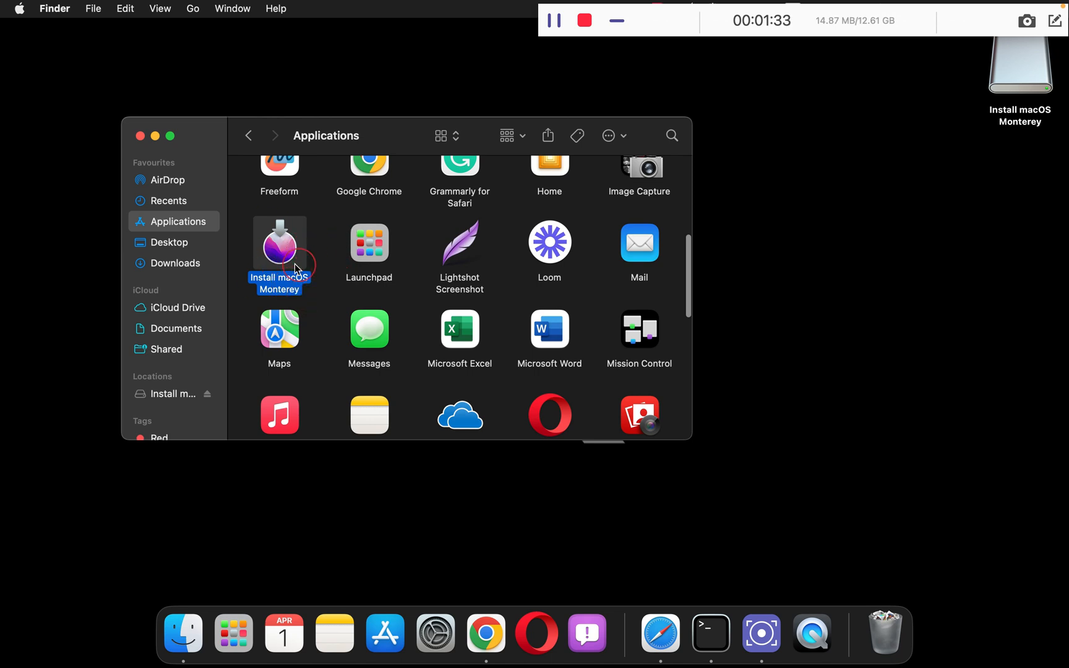
mouse_move(603, 261)
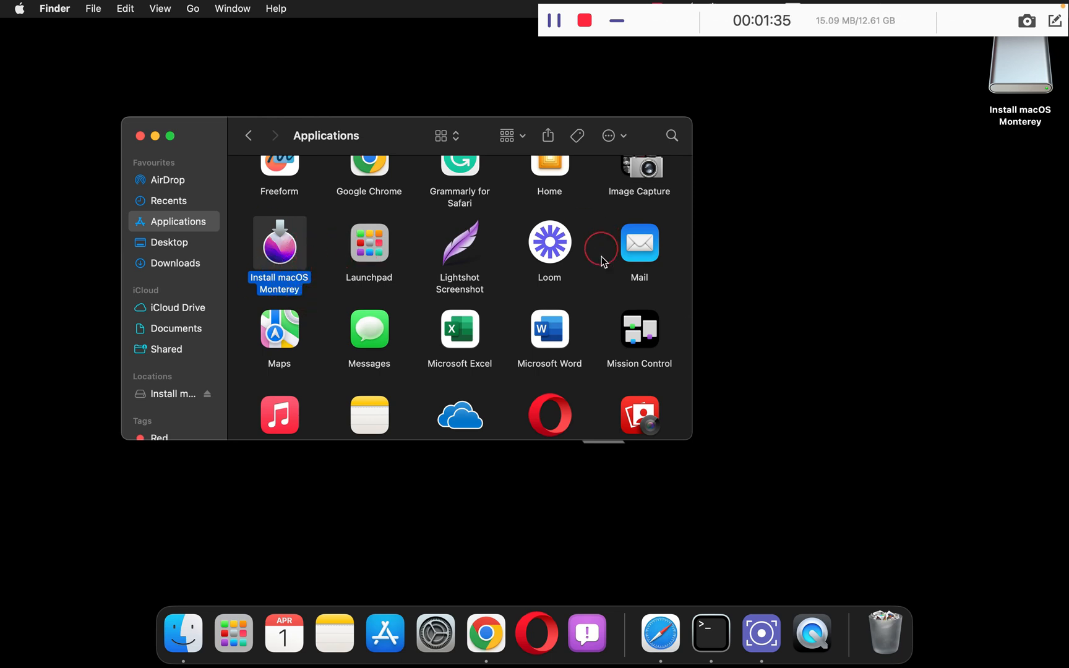
mouse_move(770, 248)
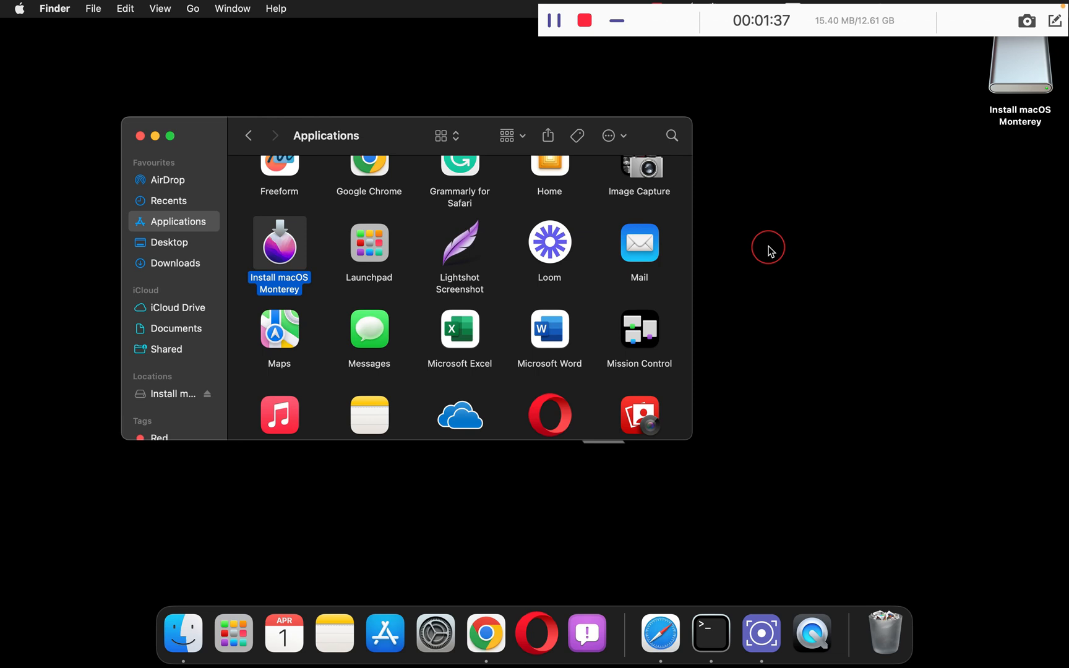
mouse_move(130, 156)
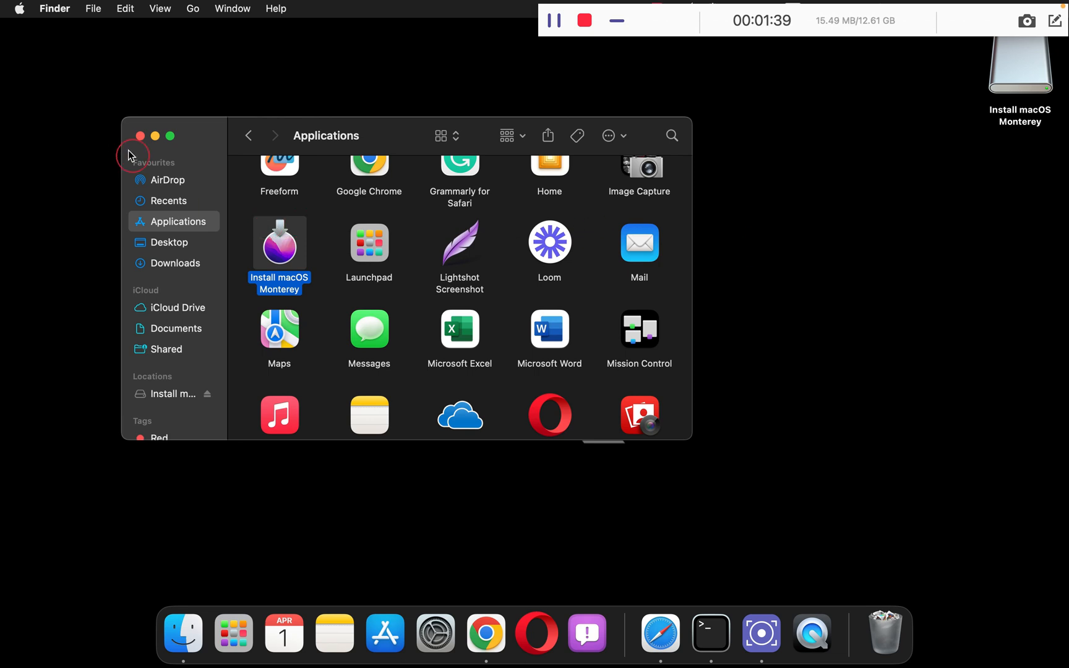
Step: Close the Finder window and select the Install macOS Monterey drive
click(141, 136)
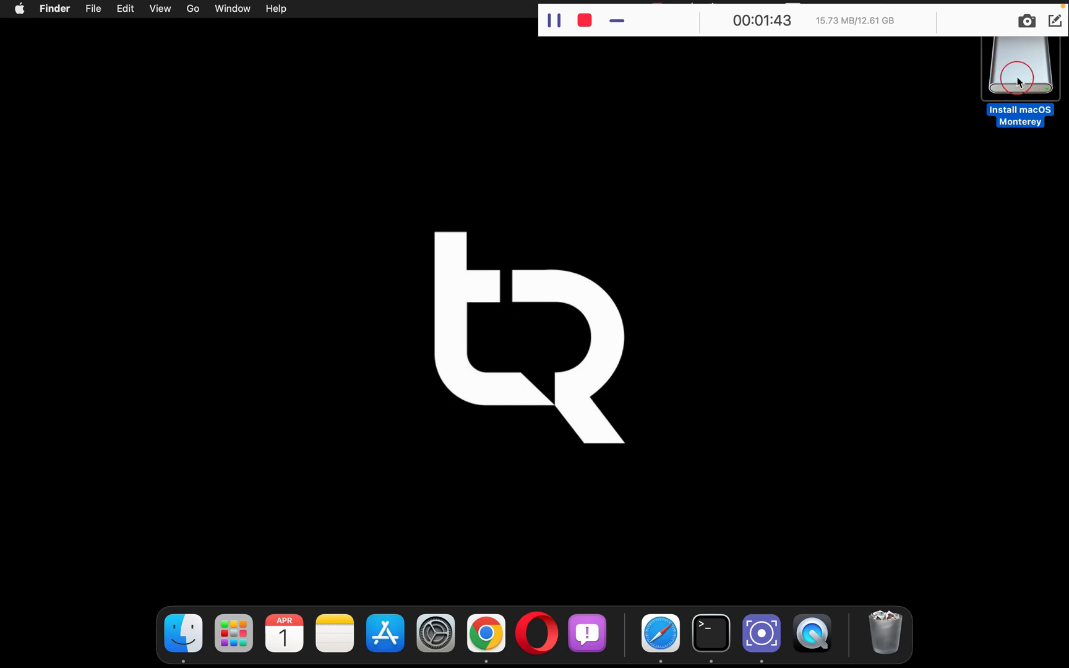
click(233, 632)
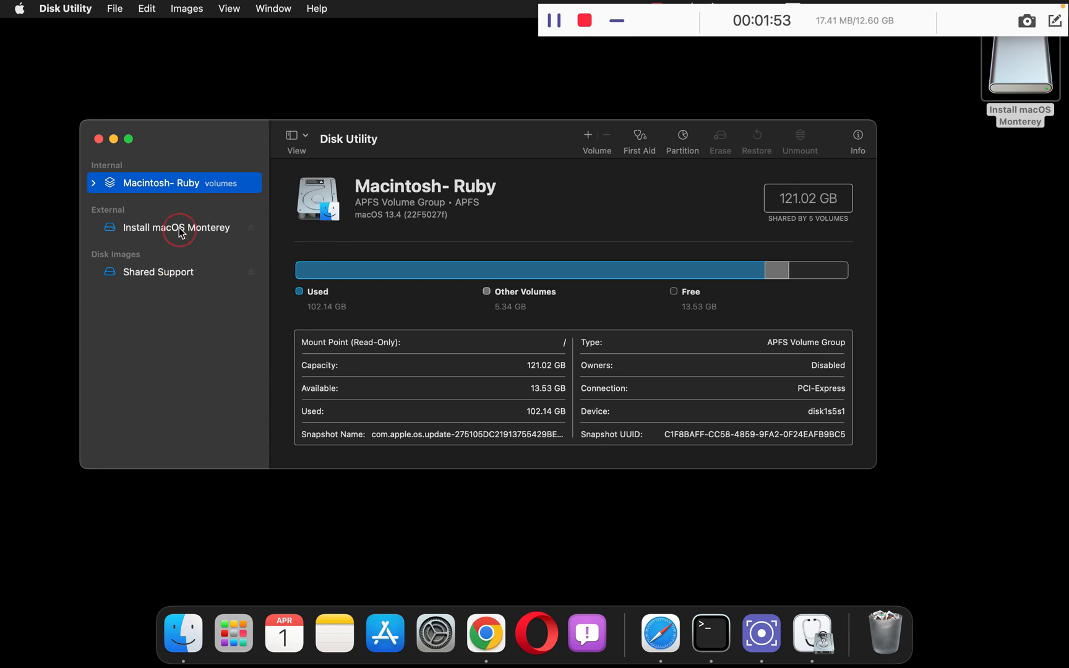
Step: Select the external Install macOS Monterey drive to show its 61.18 GB details
click(176, 227)
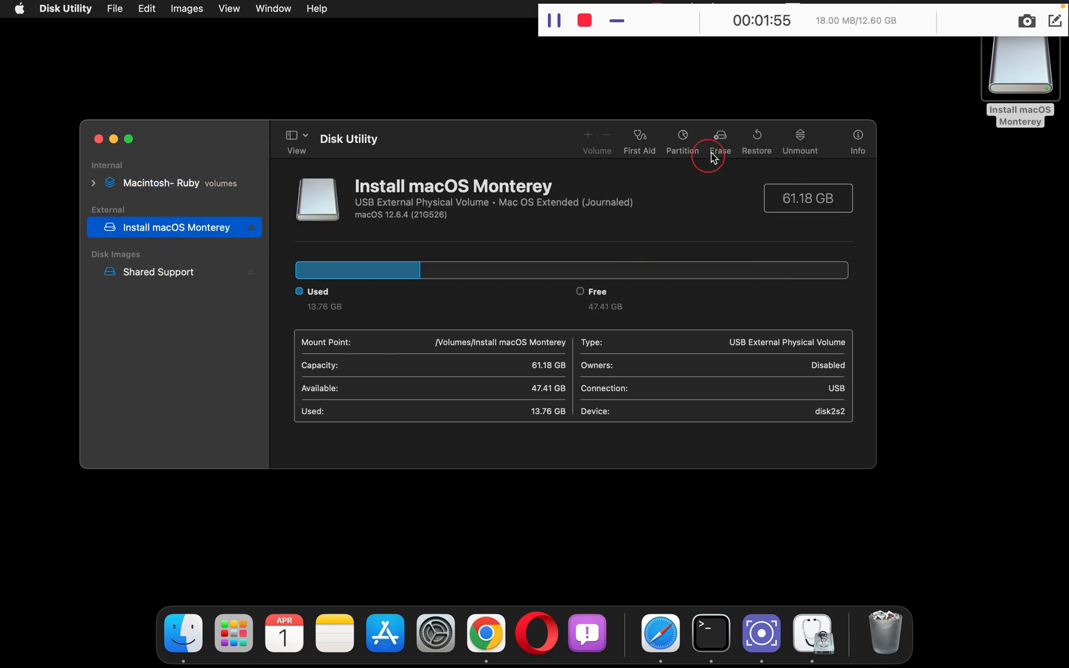
Step: Erase the drive as 'techrechard' in Mac OS Extended (Journaled) format
click(719, 140)
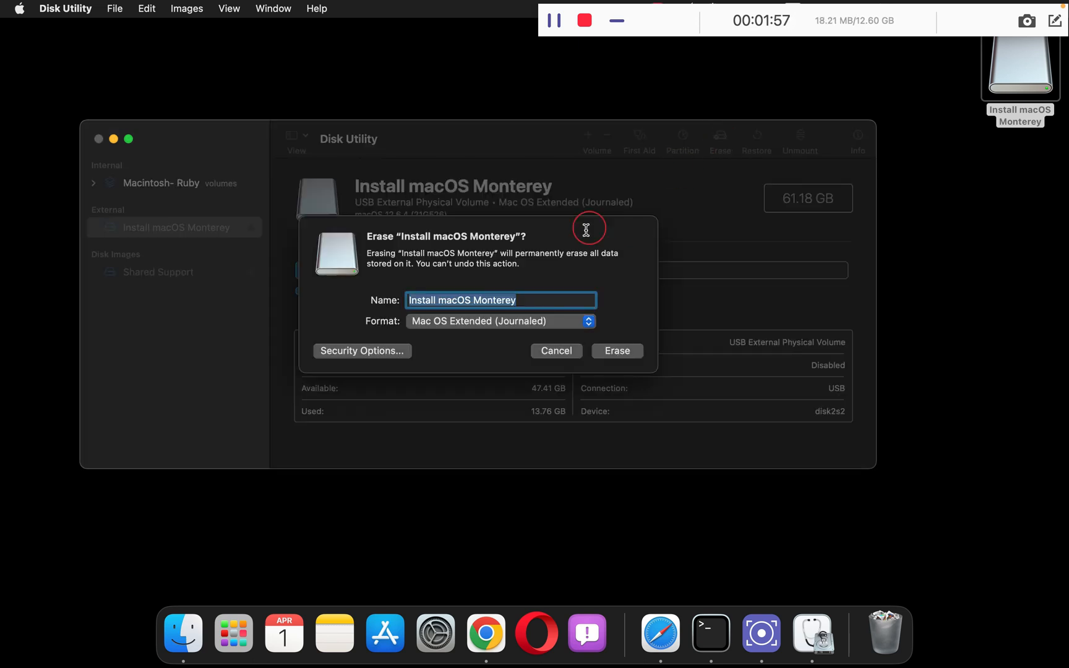
text(techre)
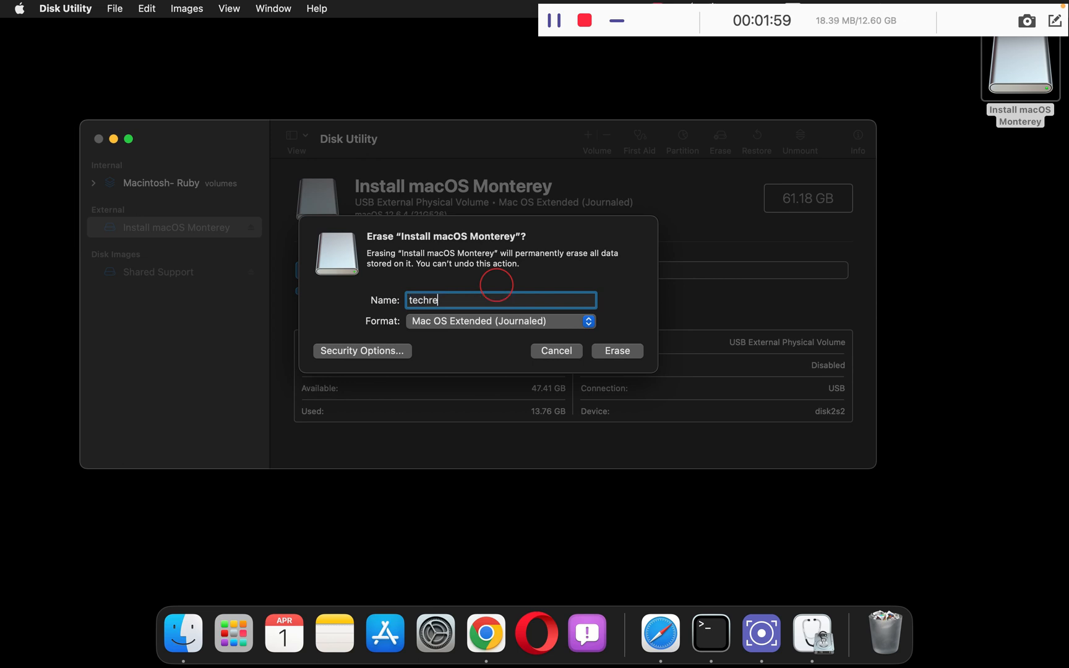
click(500, 322)
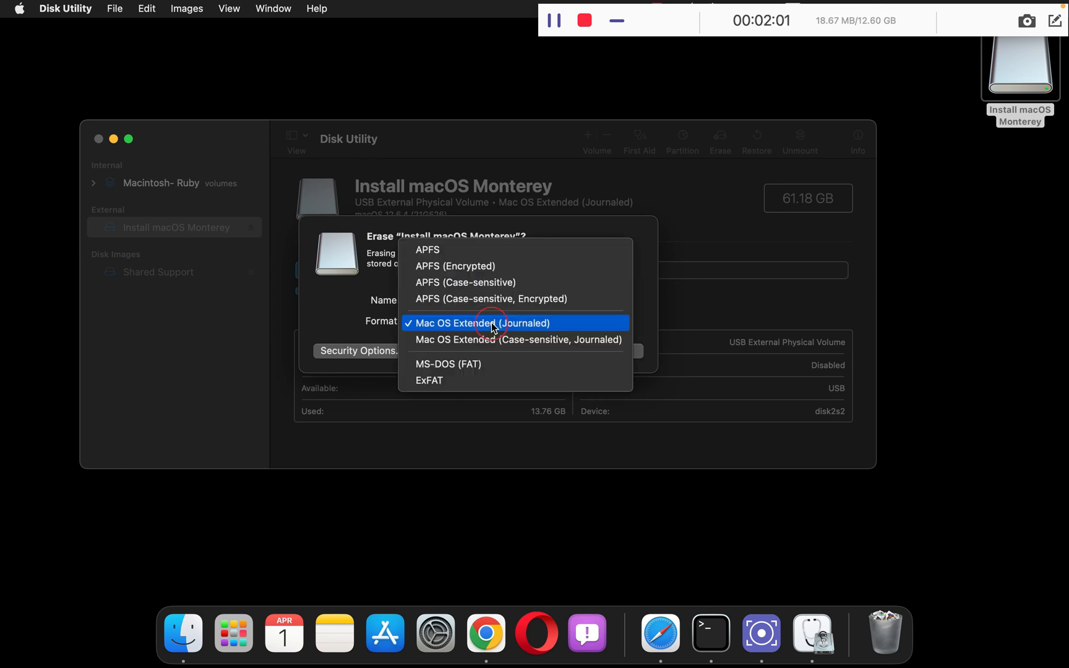
mouse_move(472, 331)
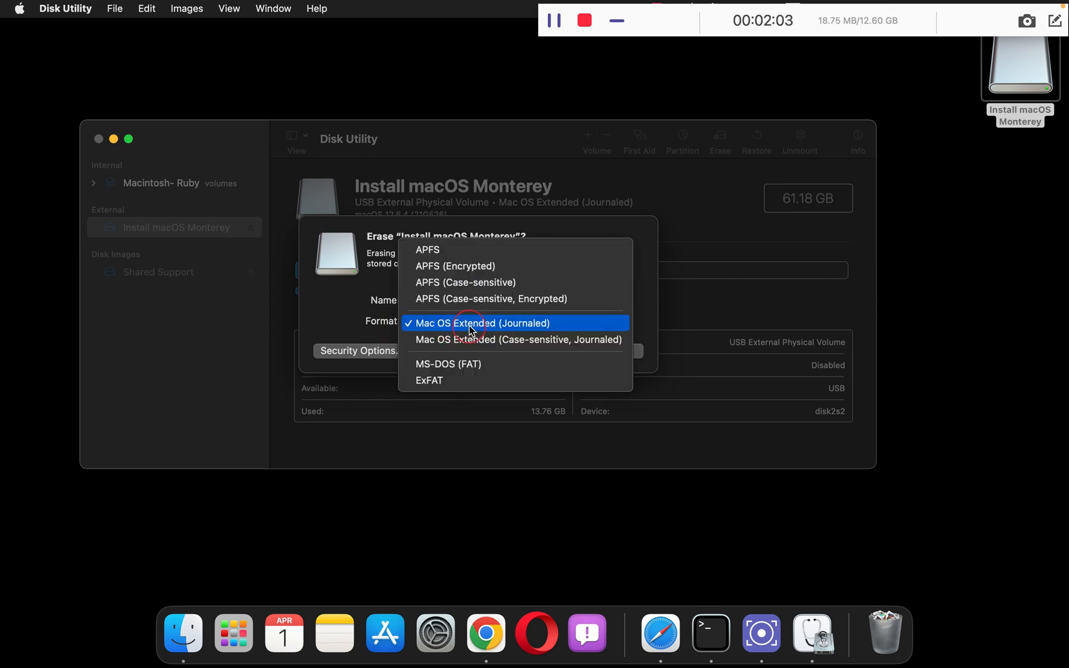
click(481, 323)
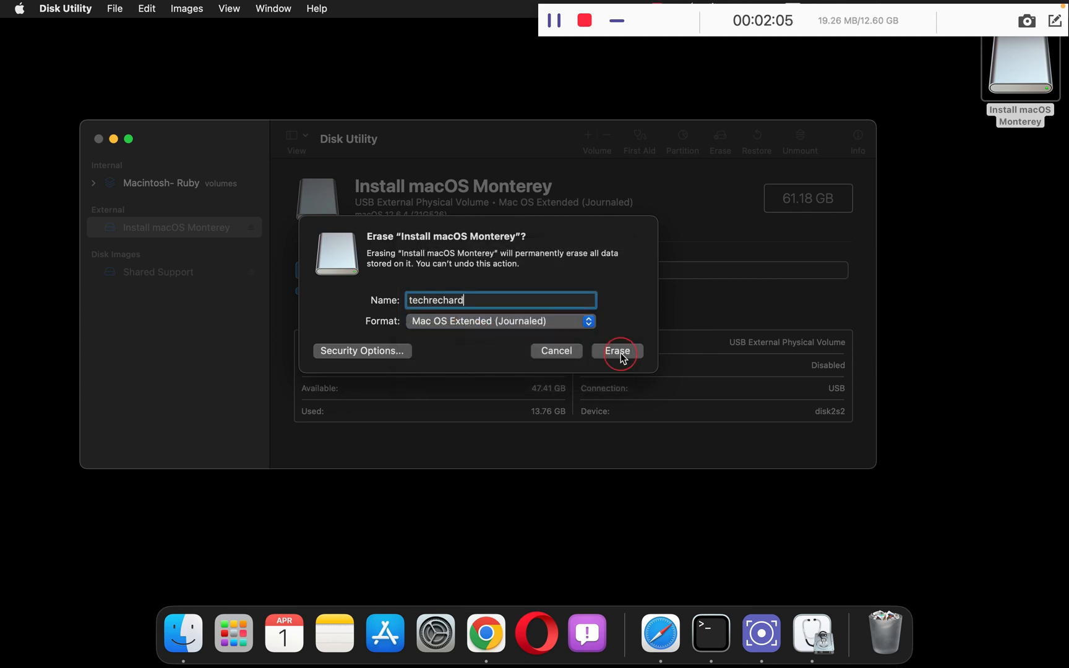
click(617, 350)
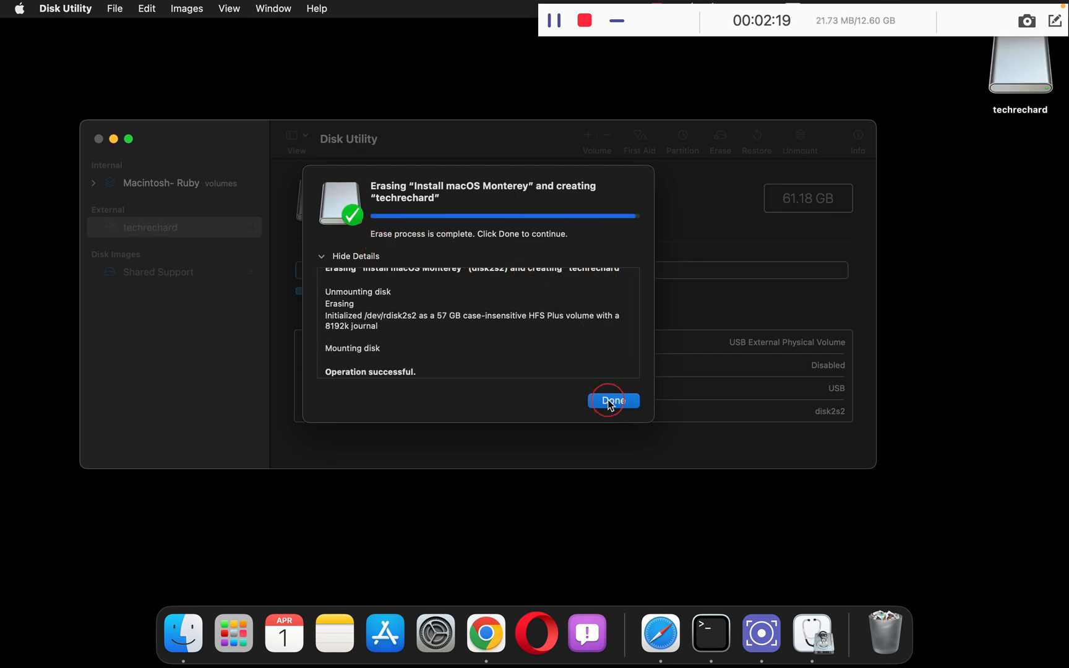
Step: Dismiss the erase report and select the createinstallmedia command on the tutorial page
click(612, 400)
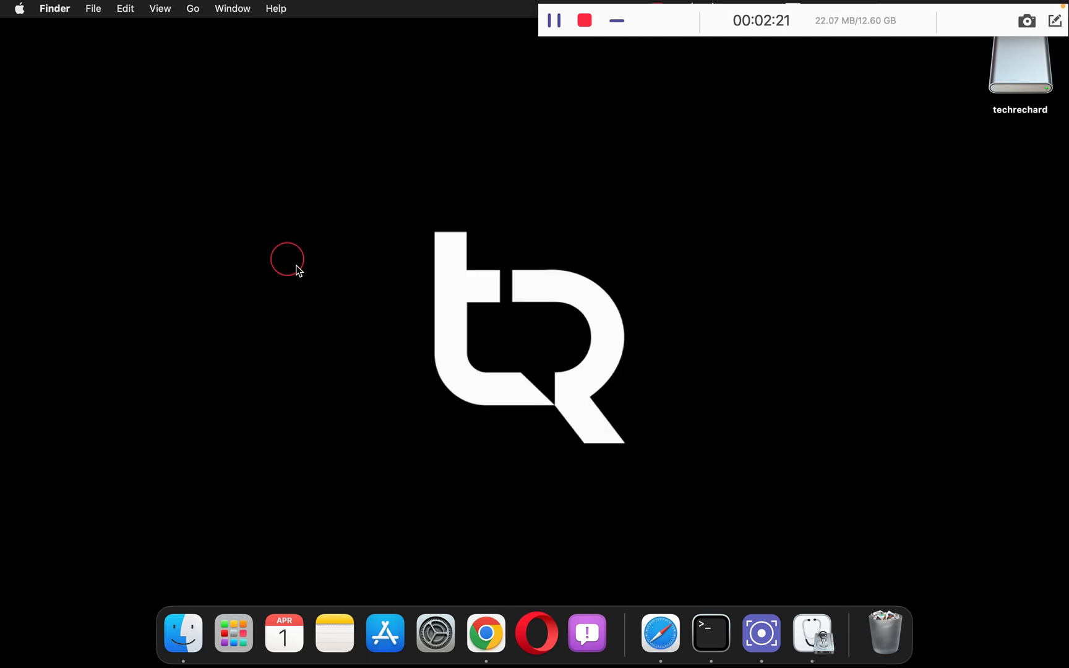
click(485, 634)
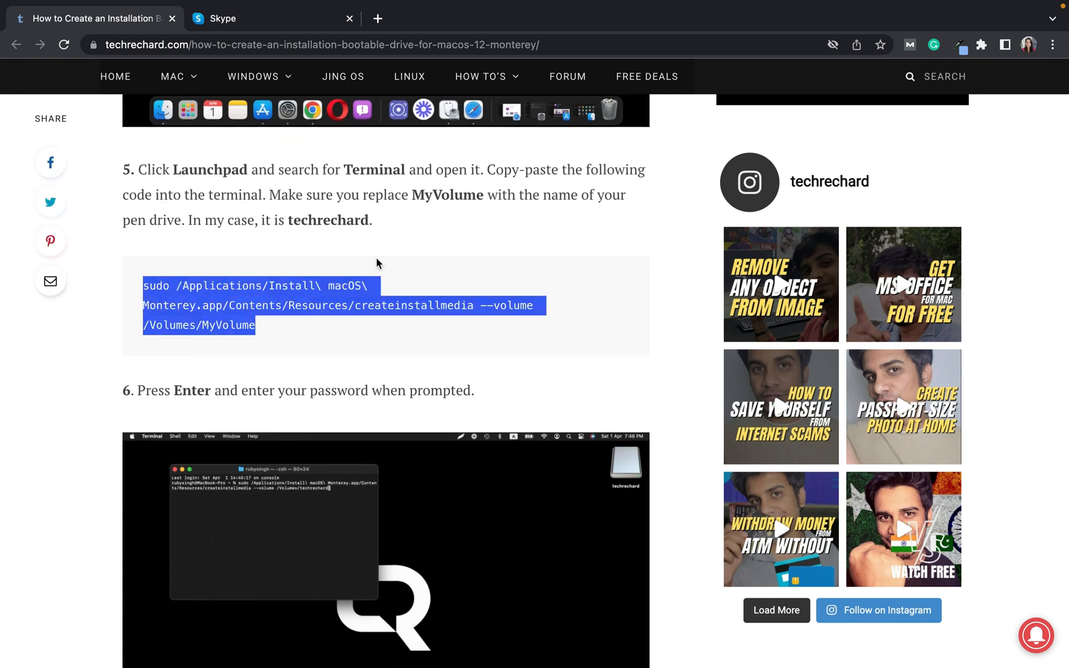
mouse_move(432, 189)
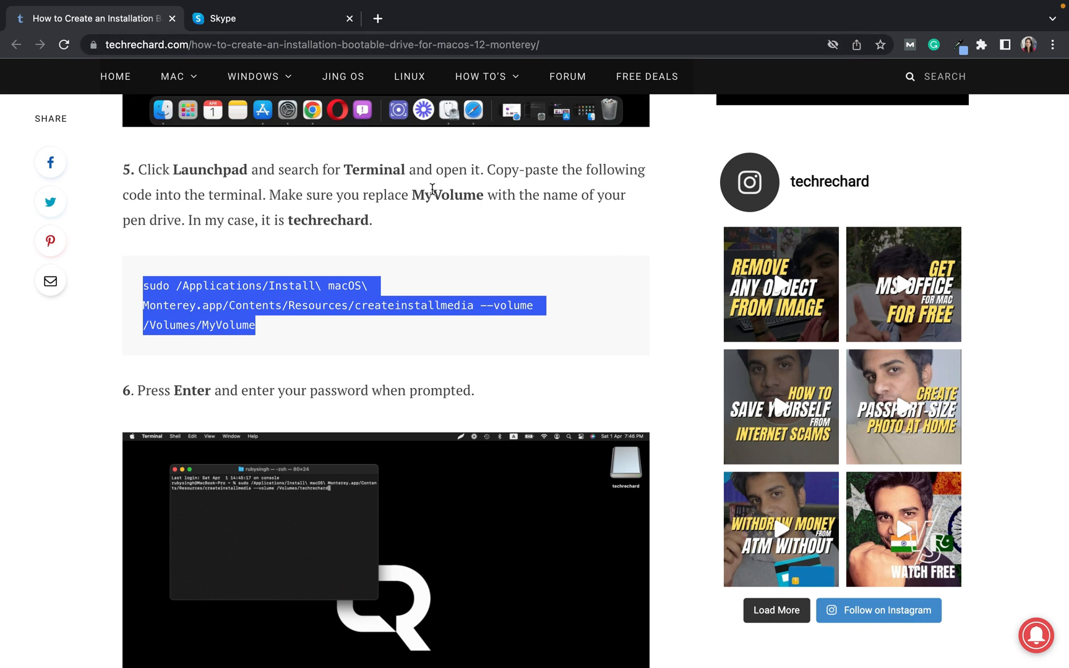
click(485, 239)
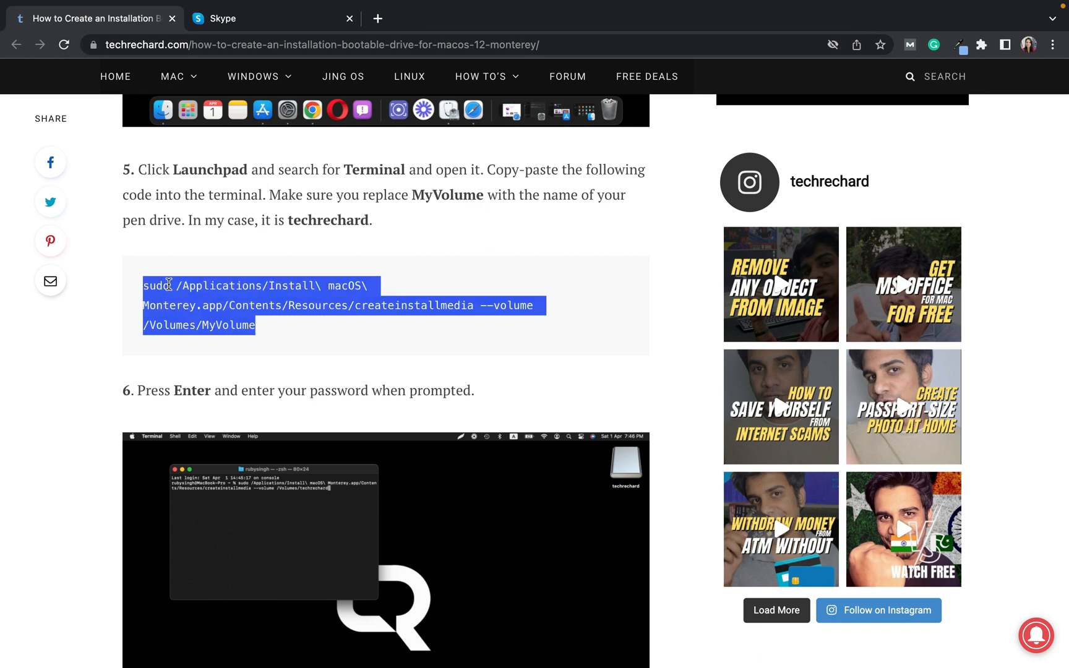
mouse_move(308, 280)
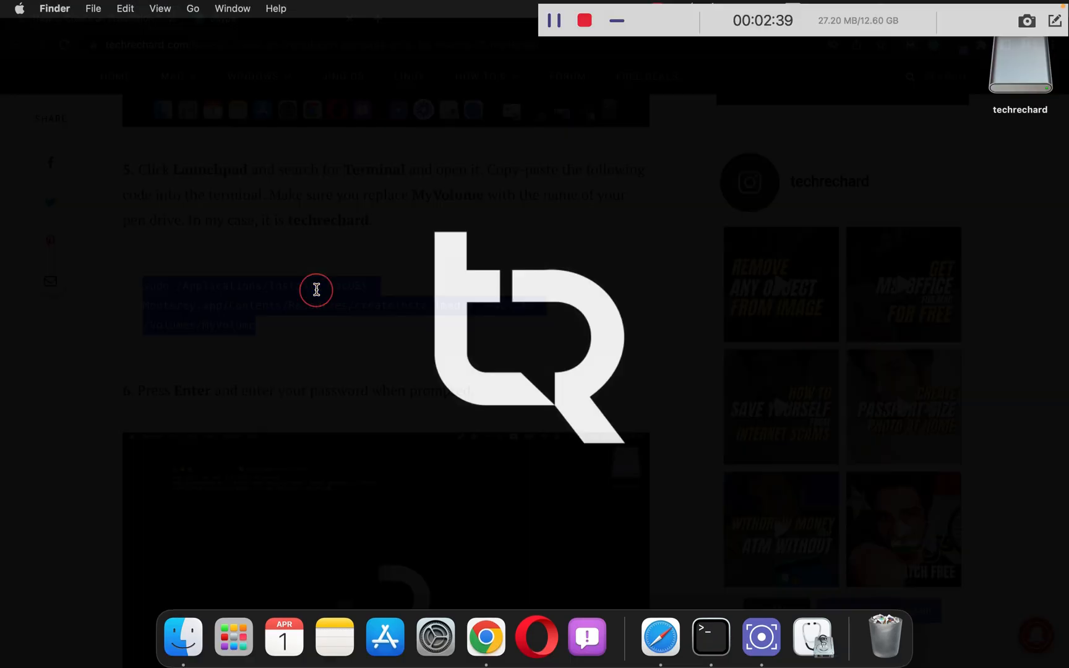
Step: Launch Terminal and paste the createinstallmedia command ending in /Volumes/MyVolume
click(234, 636)
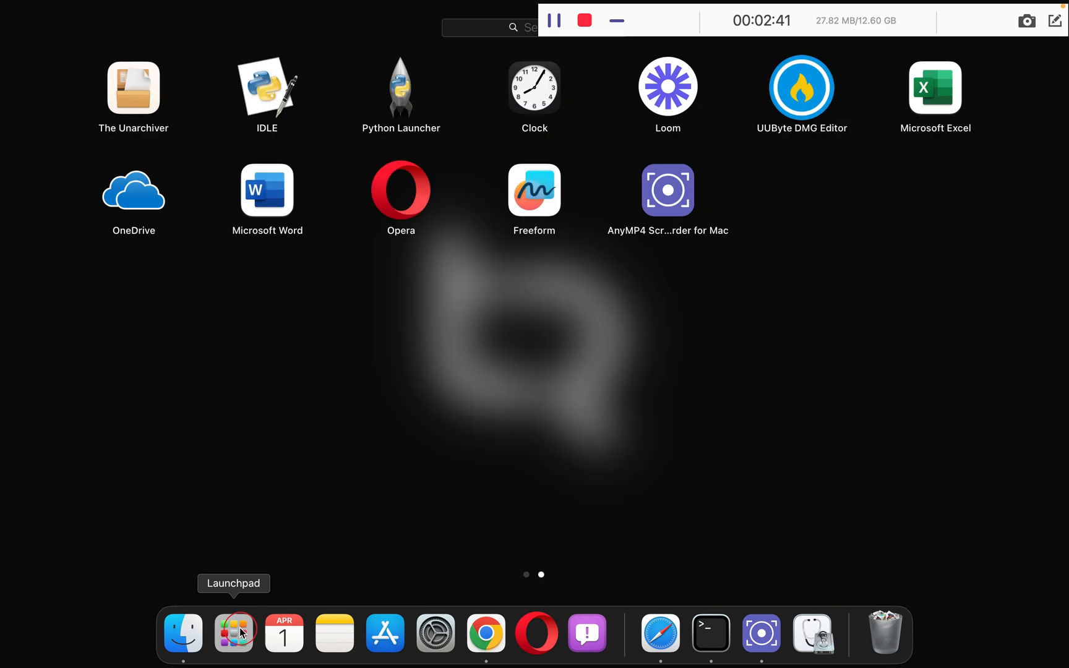
click(711, 633)
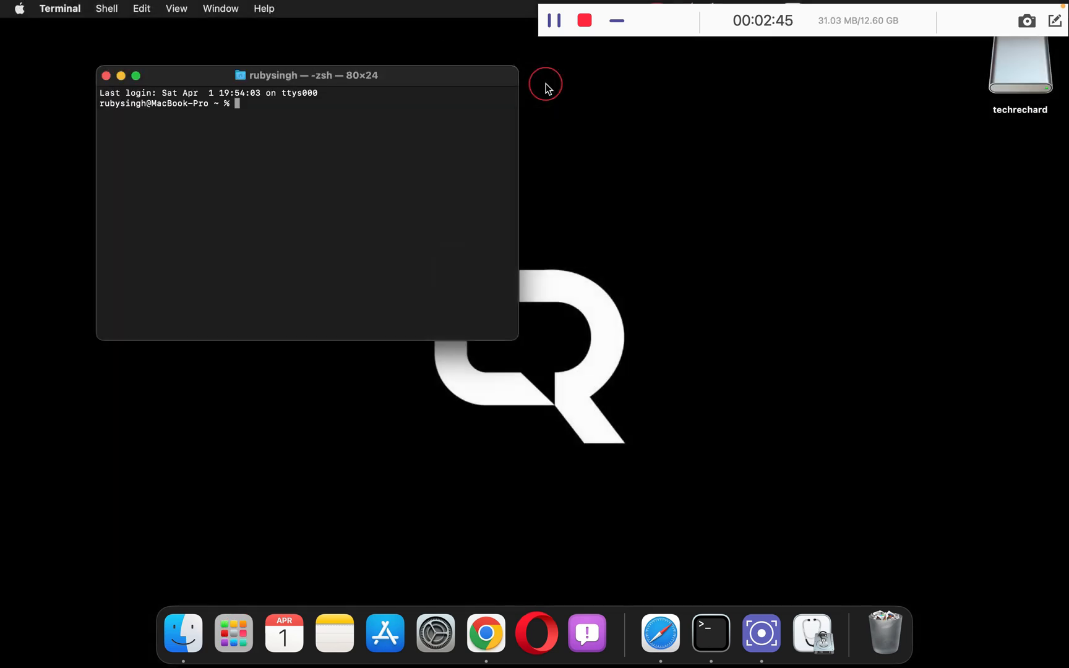
right_click(245, 109)
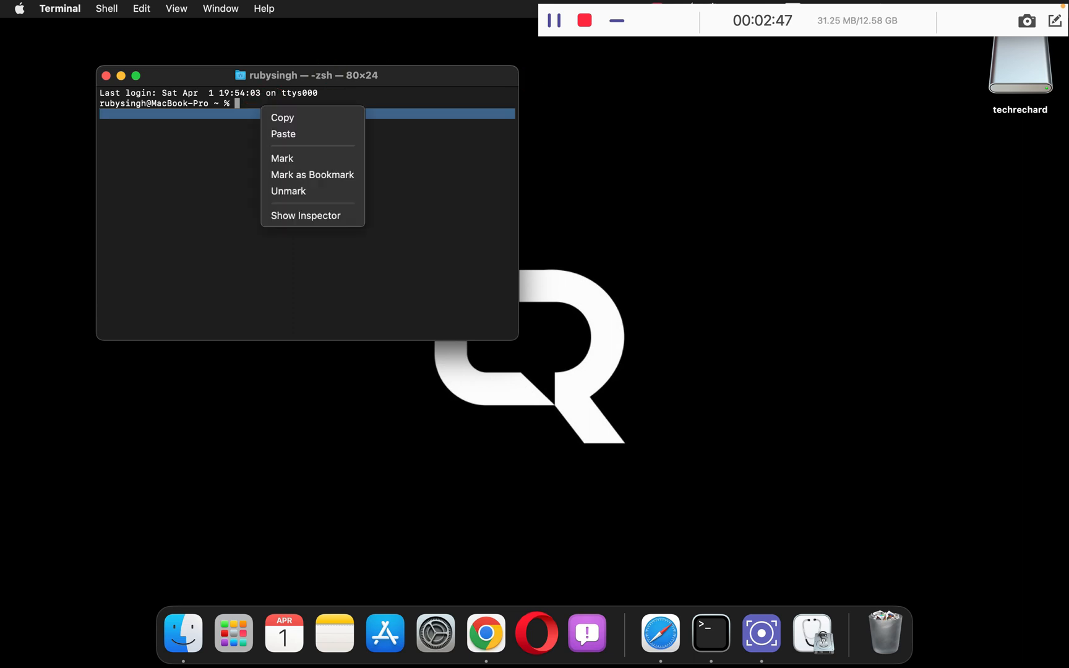
click(284, 133)
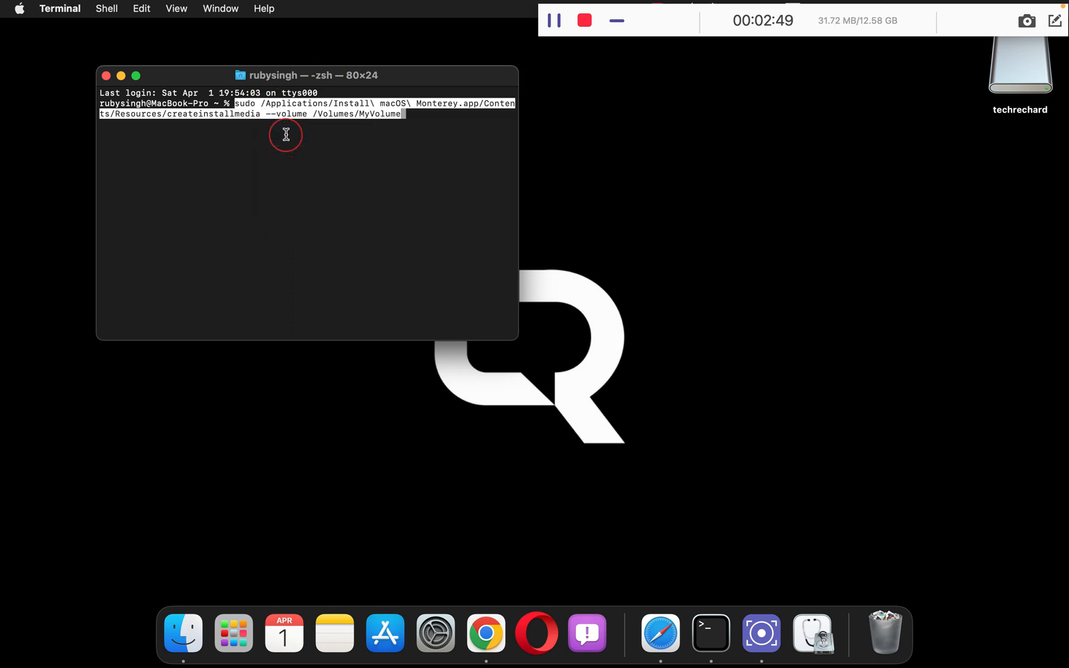
mouse_move(329, 135)
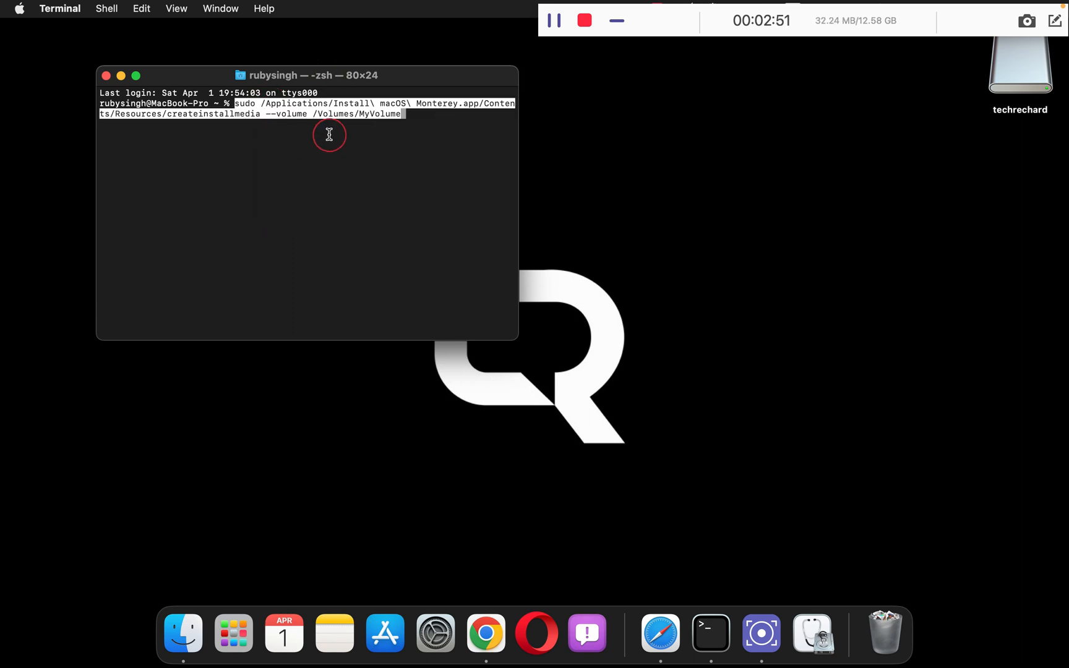
mouse_move(378, 129)
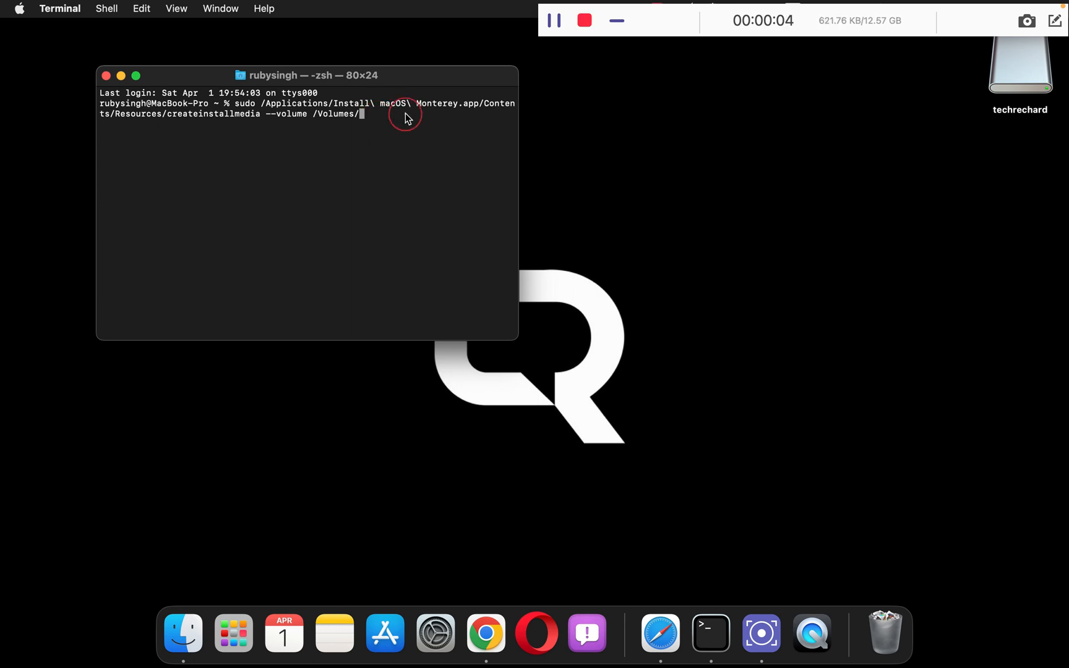
mouse_move(1018, 113)
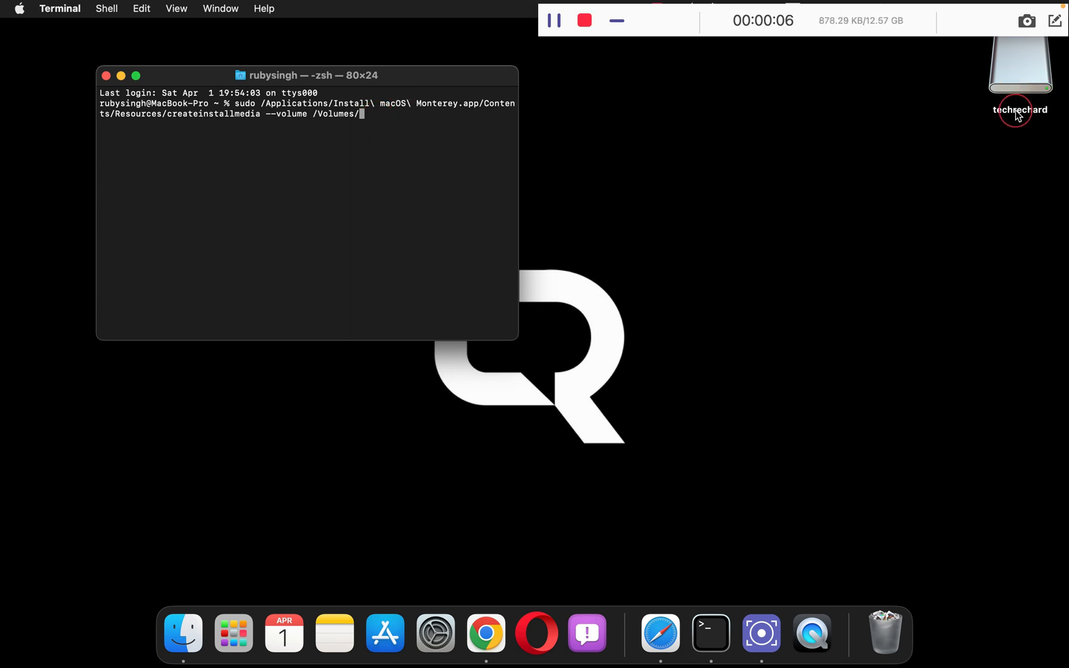
mouse_move(421, 117)
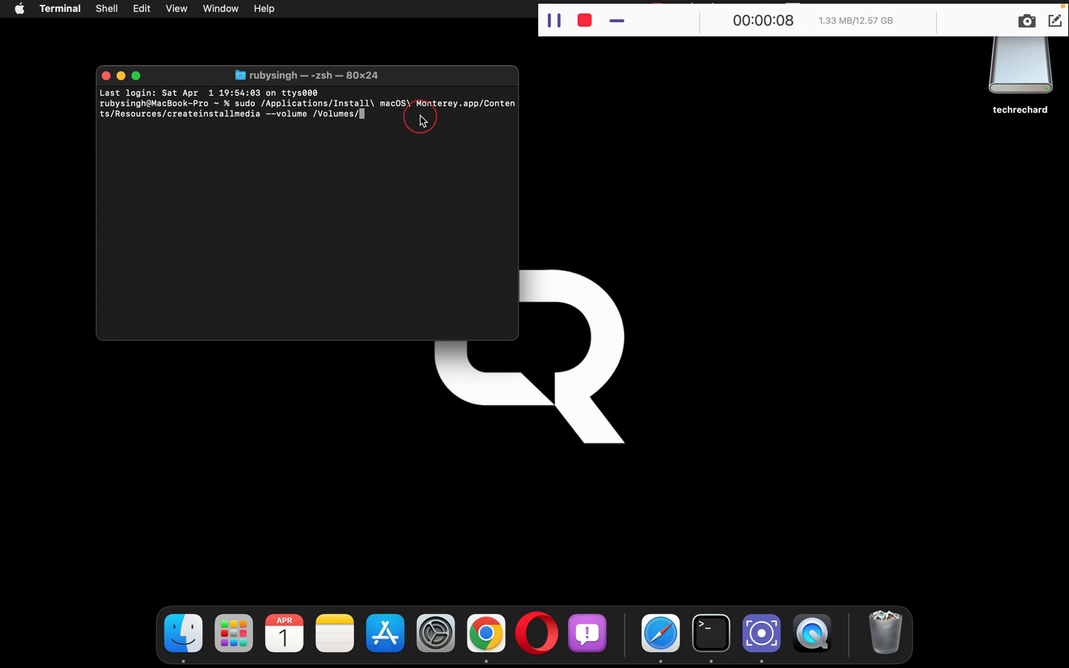
Step: Run createinstallmedia on /Volumes/techrechard and confirm erasing with Y
text(techrechard)
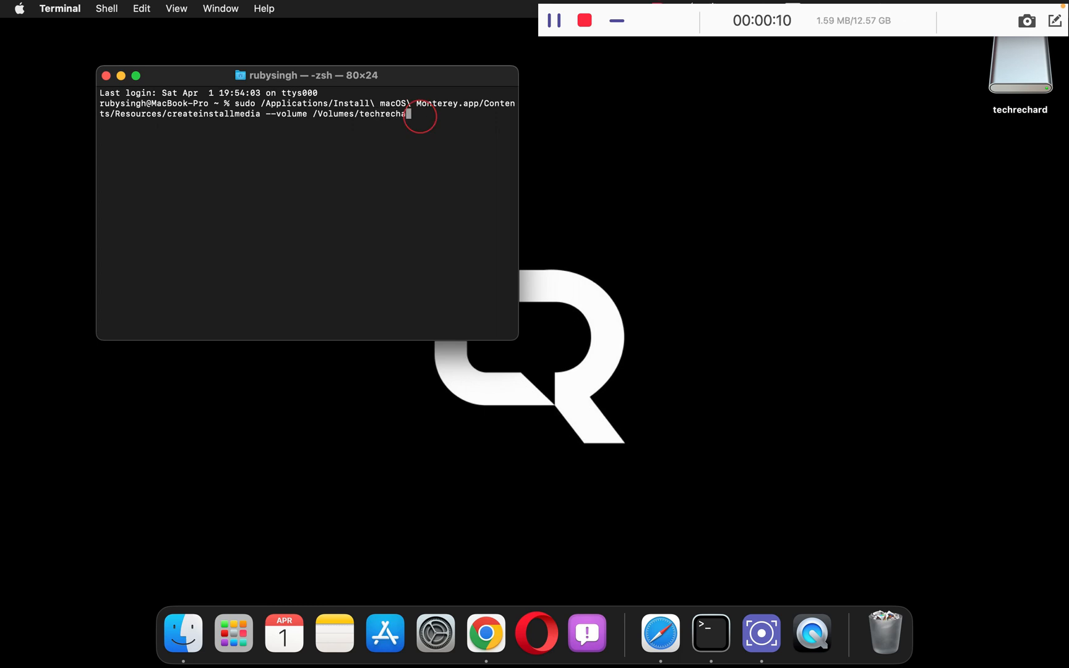
text(rd)
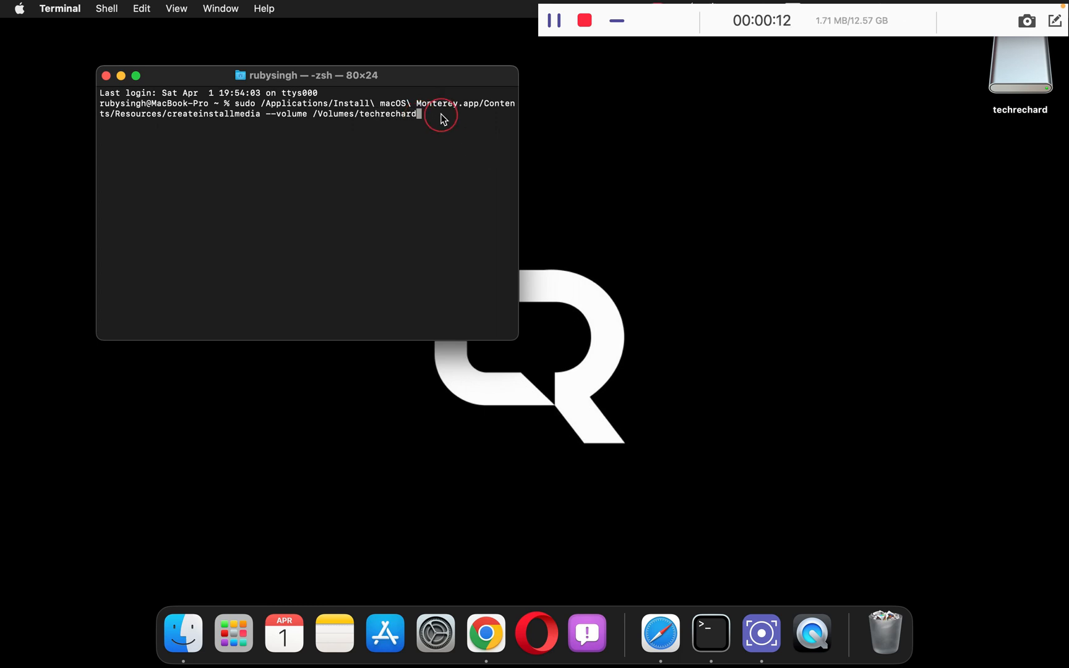
key(return)
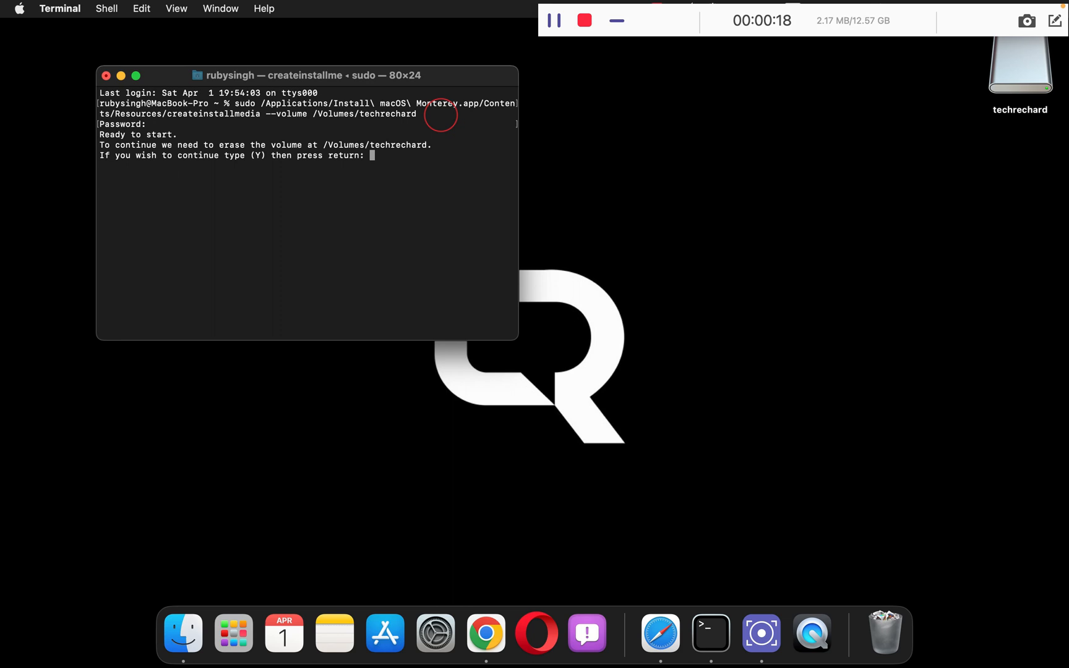
text(Y)
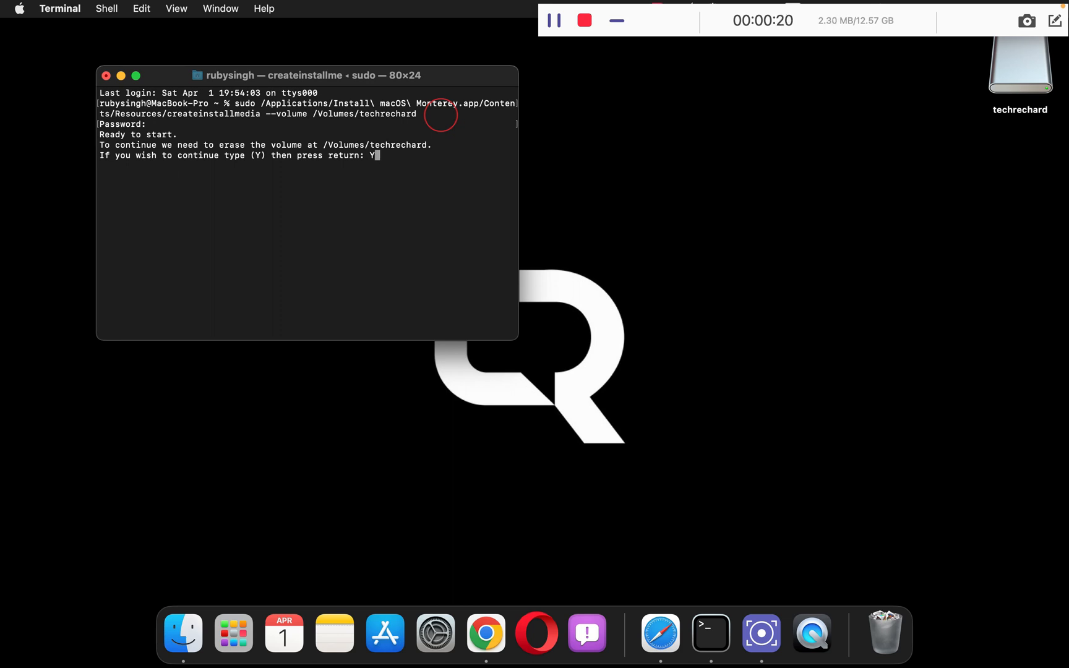
key(return)
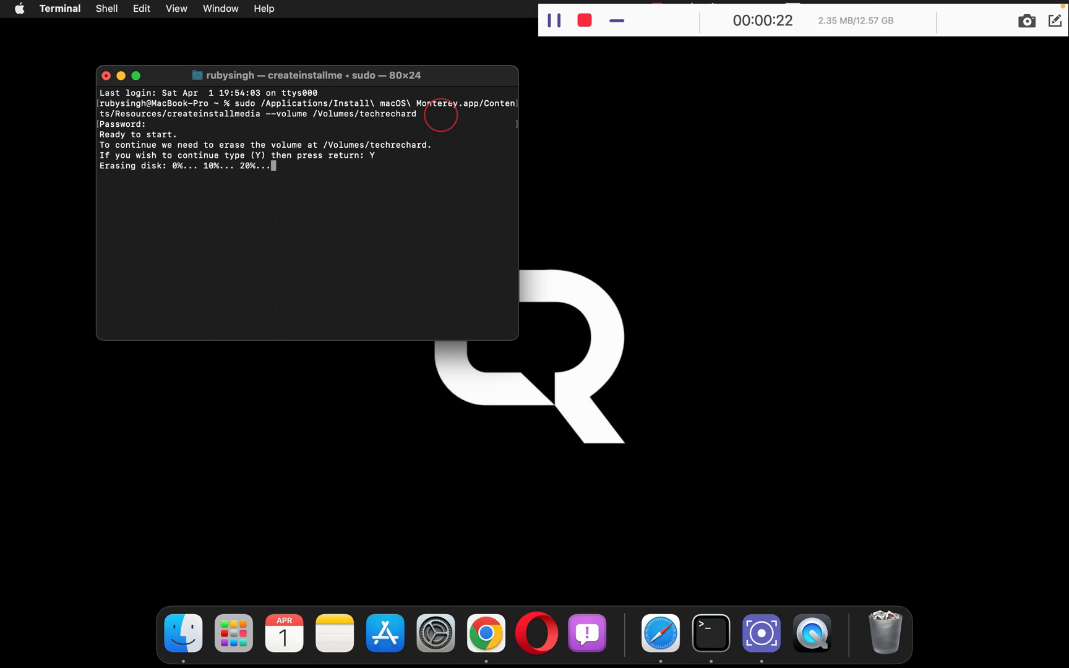